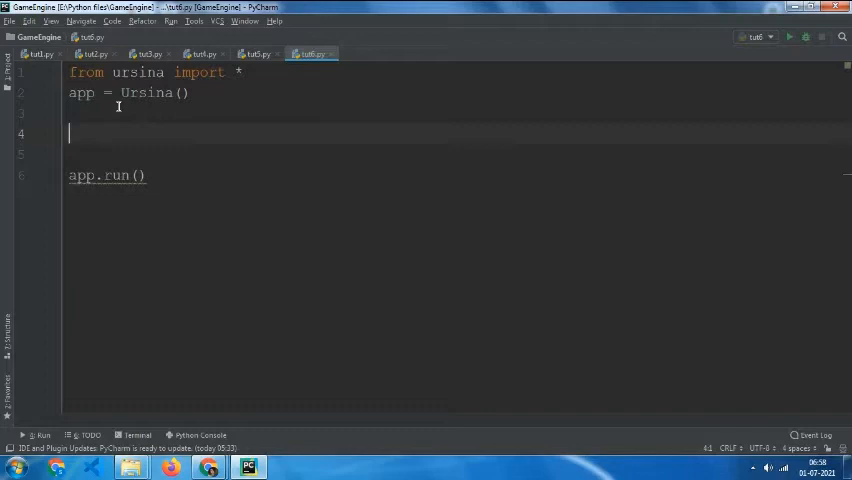
Step: Insert `inp1 = InputField()` on line 4, between the app setup and app.run()
type("inp1 =")
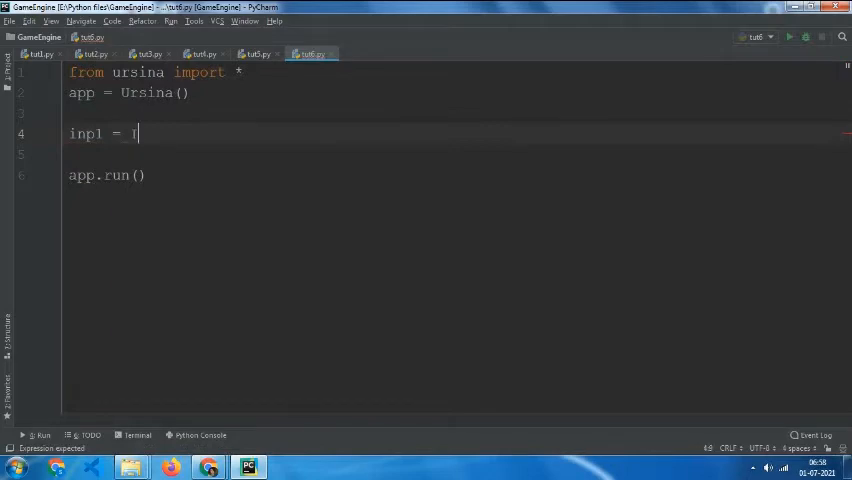
type("InputField")
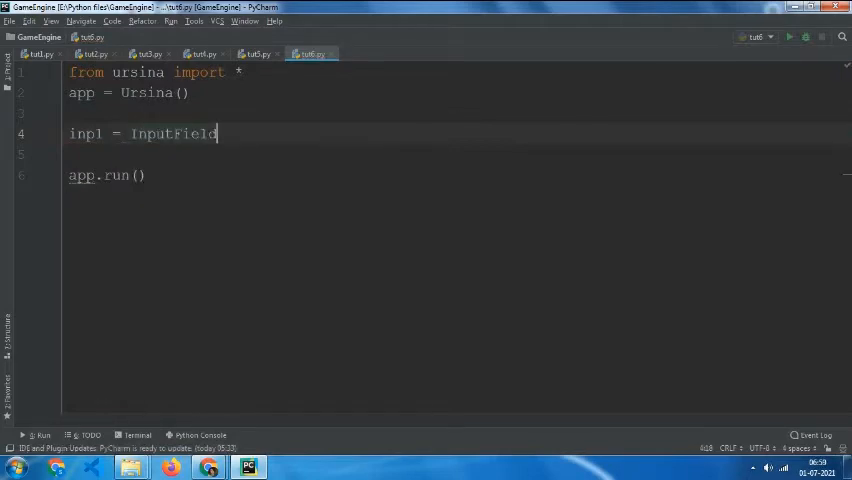
type("(")
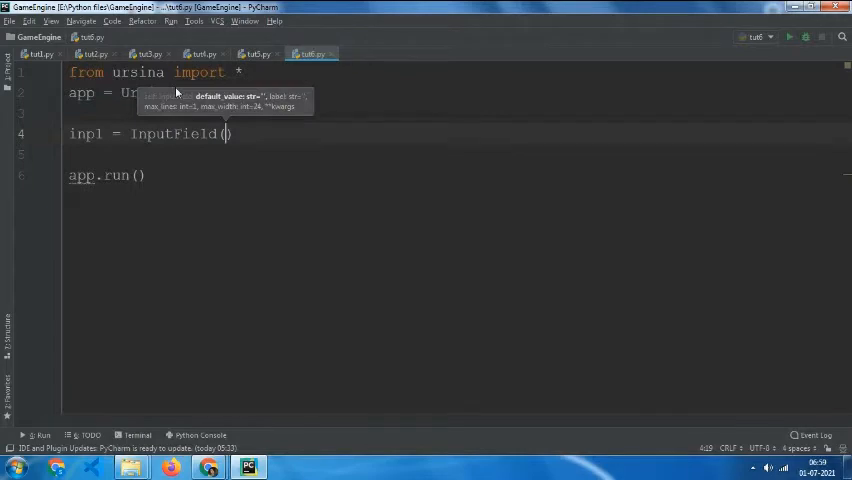
Step: Run the script, enter 'fgjukjli' and 'ftd1354576' into the input field, then close the window
left_click(789, 37)
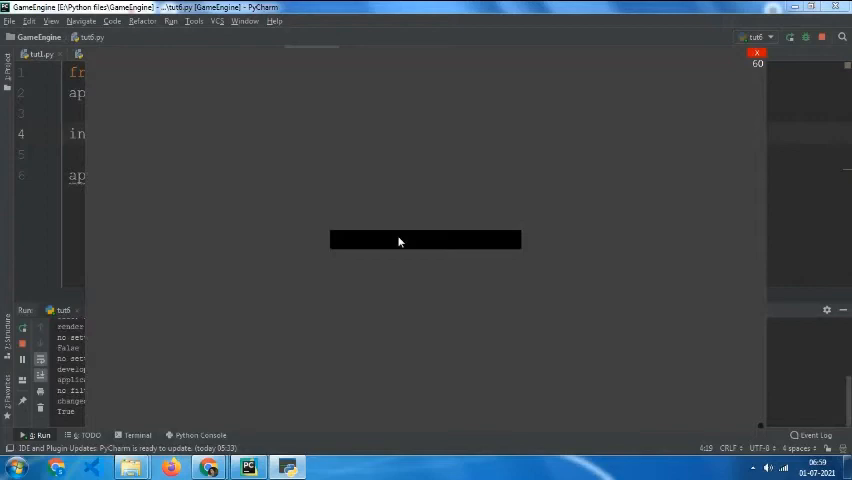
type("fgjukjli")
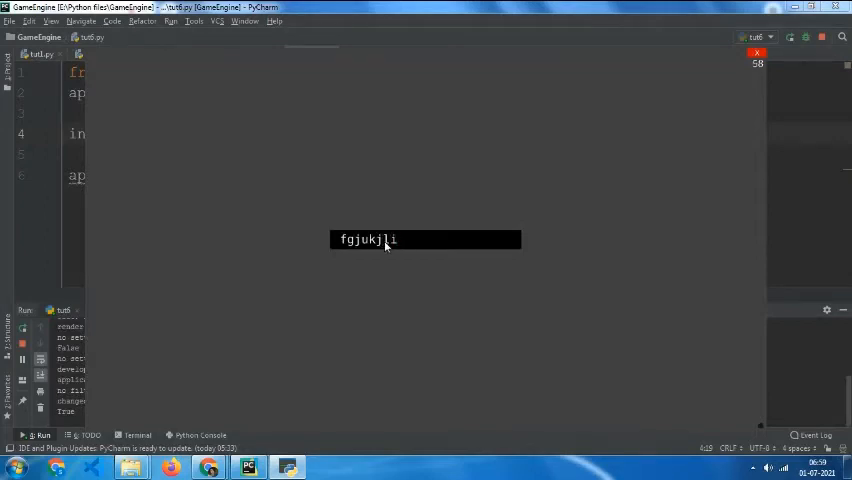
type("ftd1354576")
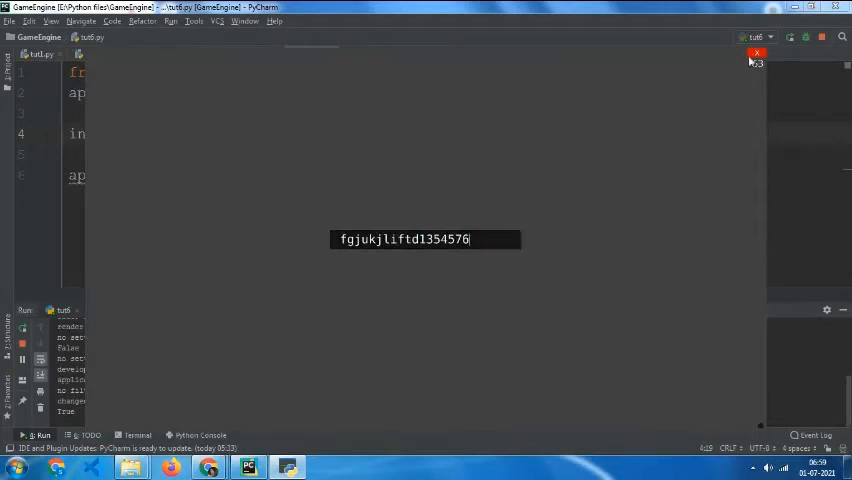
left_click(756, 53)
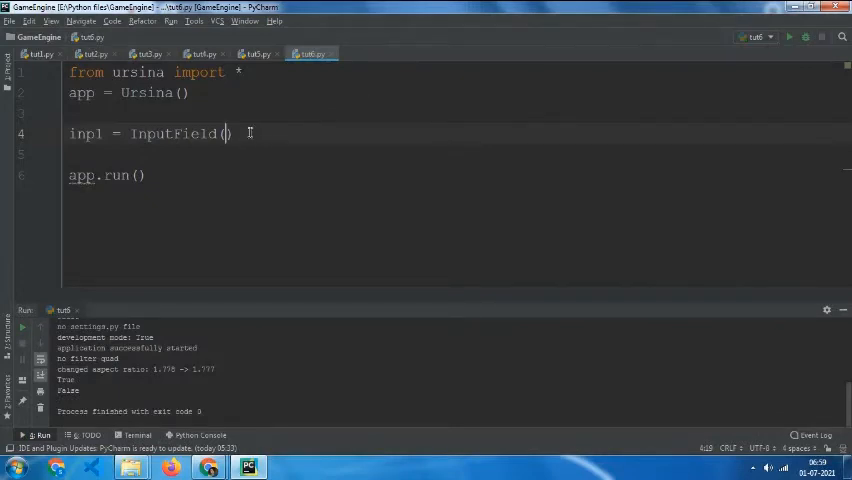
Step: Set default_value='hello' on the InputField and rerun the script
type("de")
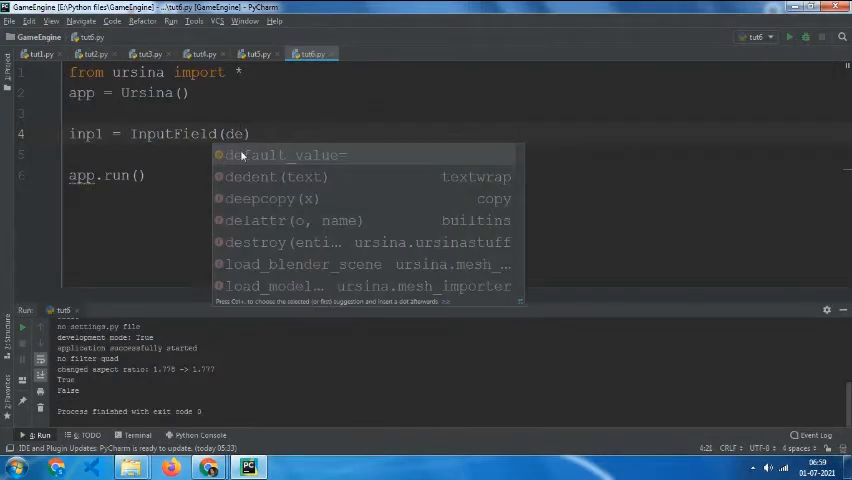
left_click(289, 154)
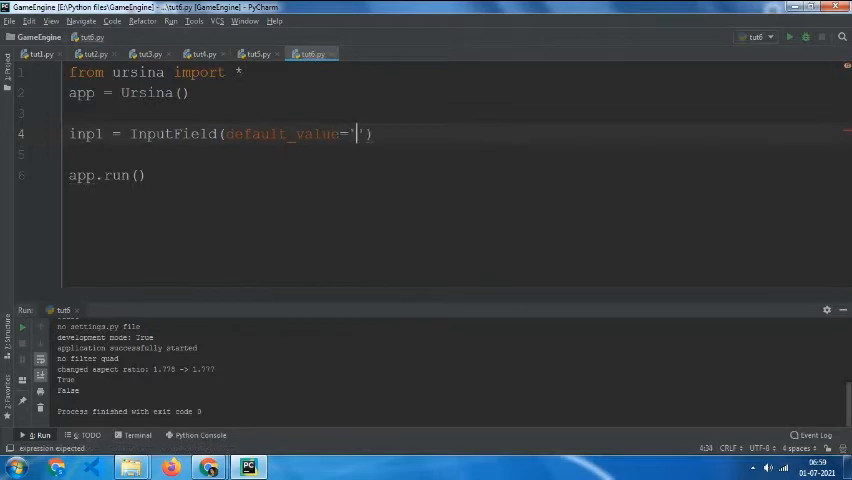
type("hello")
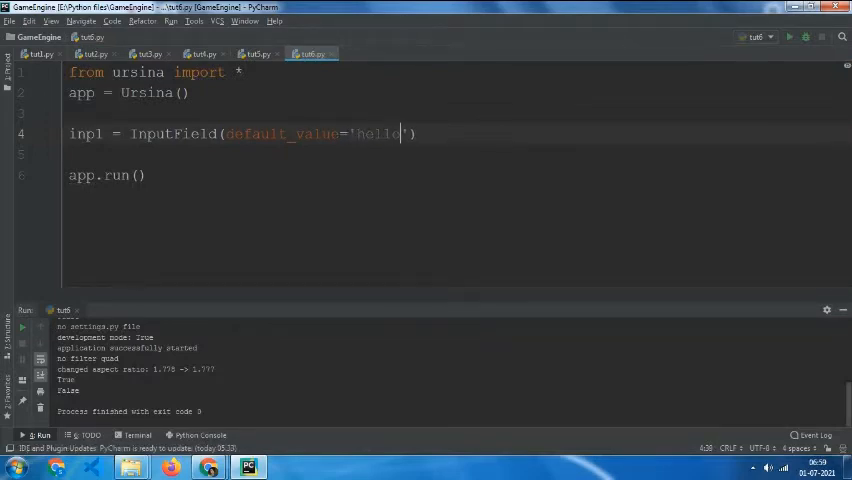
left_click(789, 37)
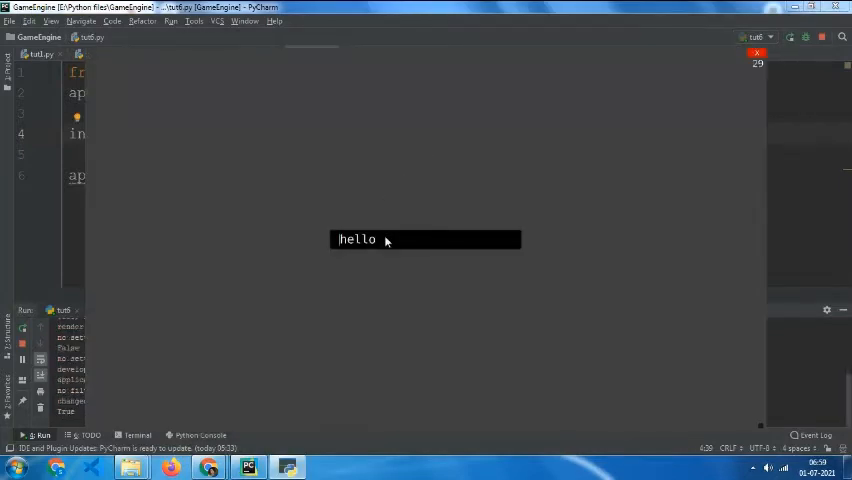
mouse_move(399, 238)
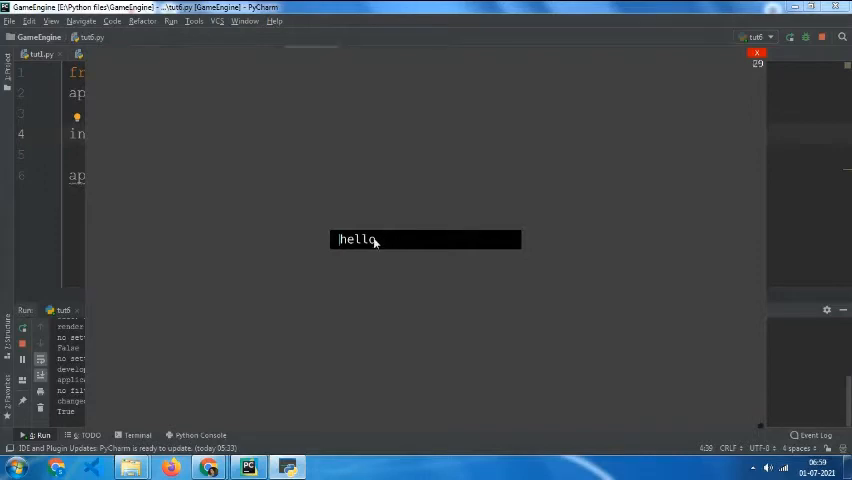
mouse_move(390, 194)
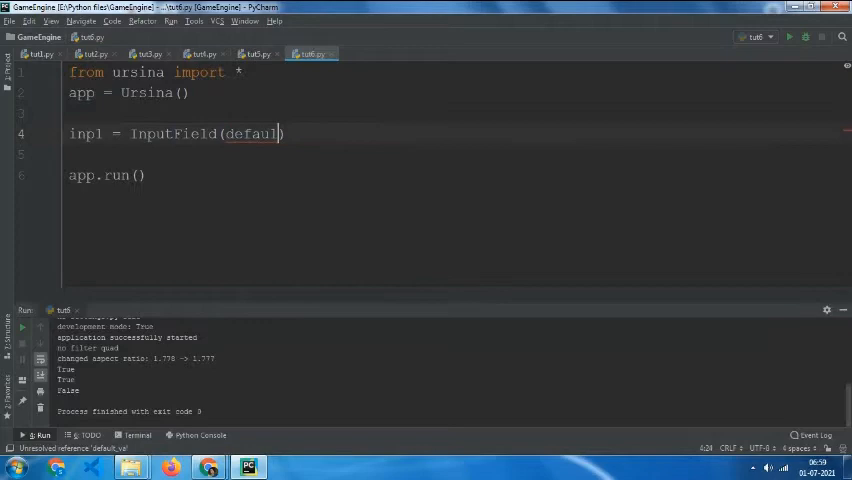
Step: Replace default_value='hello' with hide_content=True and rerun the script
key("BackSpace")
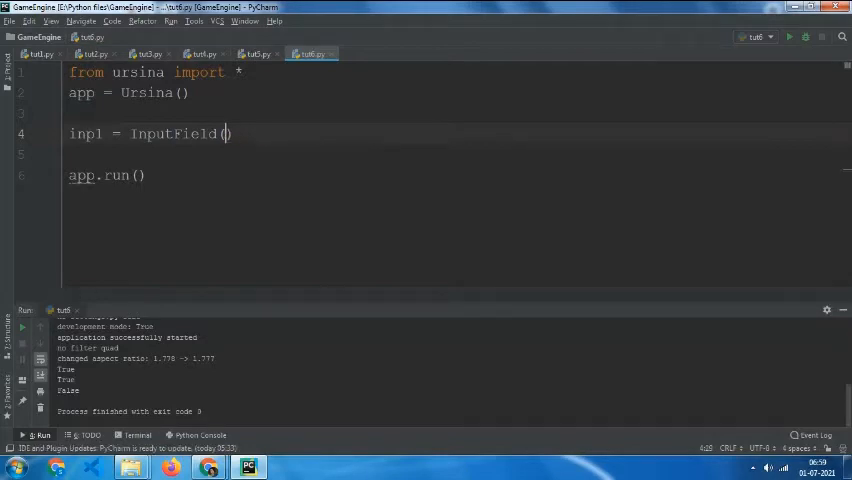
type("hide")
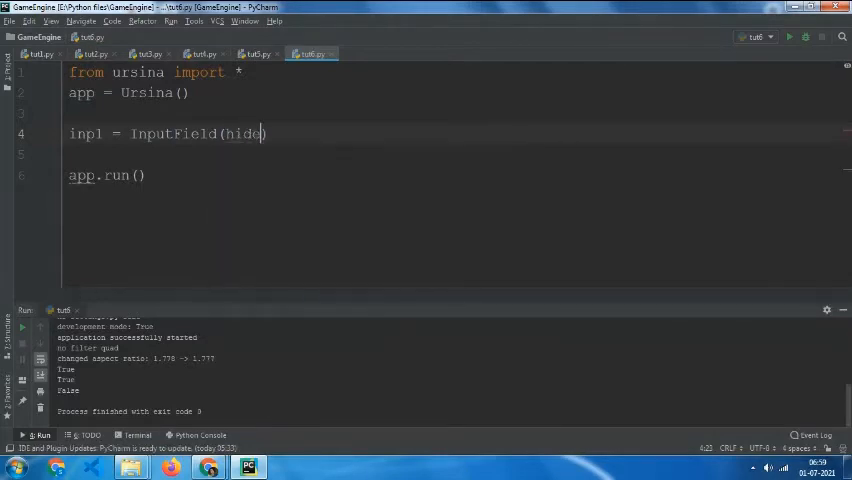
type("_content=")
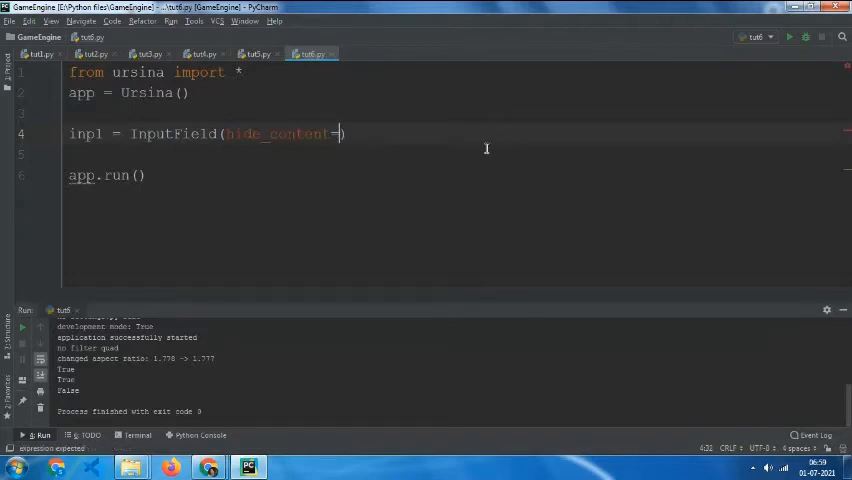
mouse_move(509, 158)
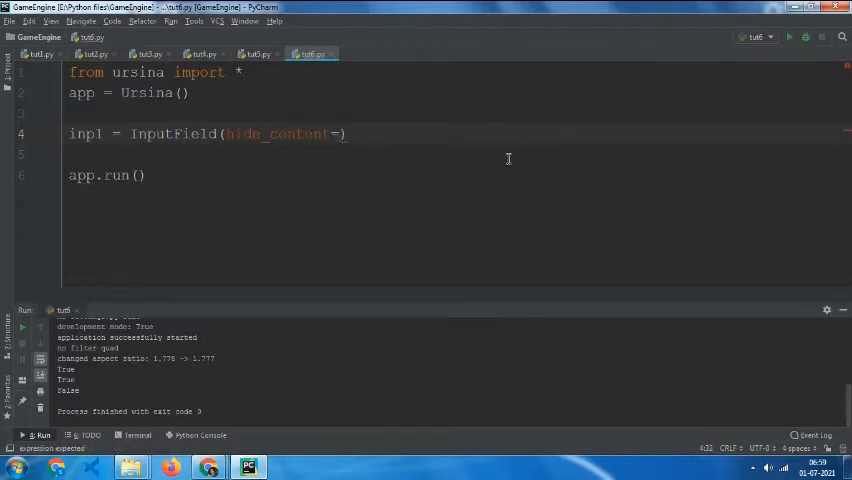
type("True")
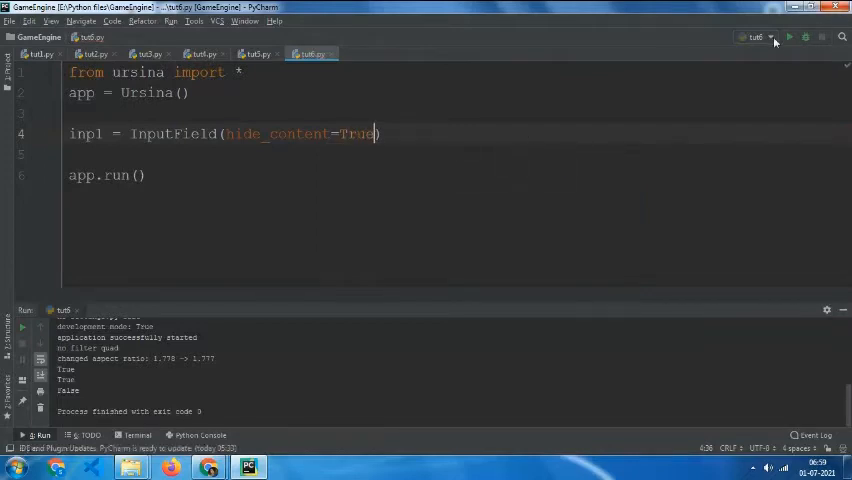
left_click(789, 37)
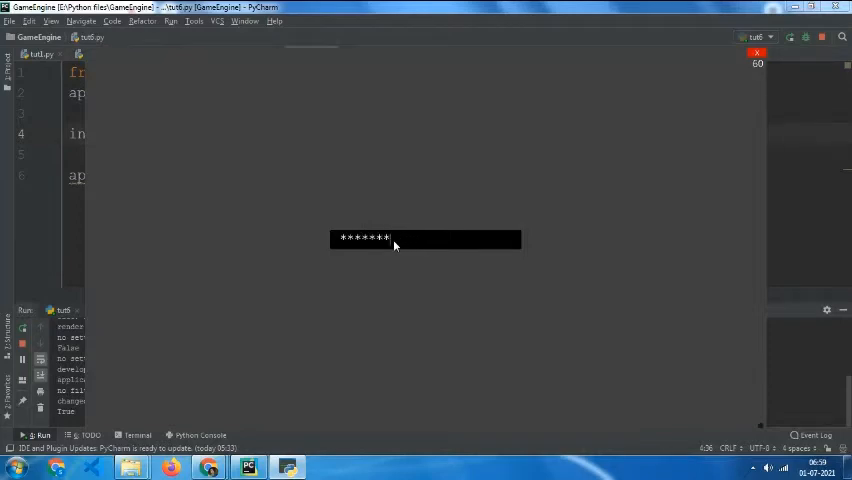
Step: Enter characters in the running field and see them masked as asterisks
type("**")
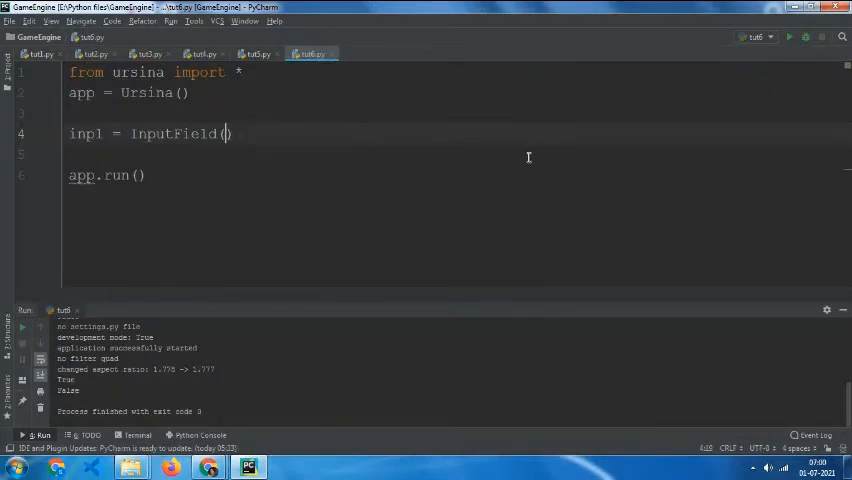
mouse_move(387, 205)
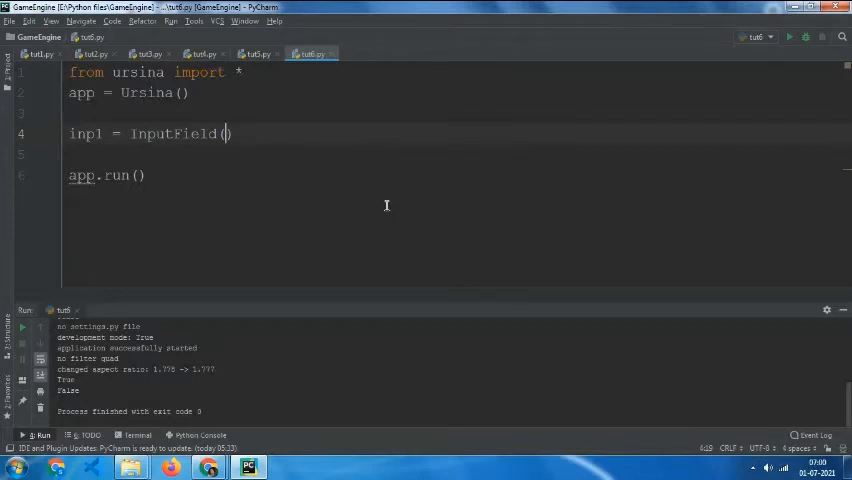
type("limit")
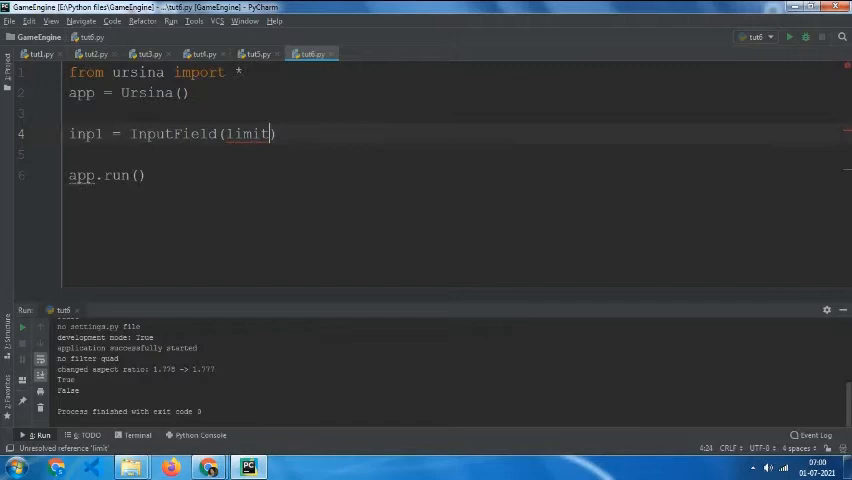
type("_to")
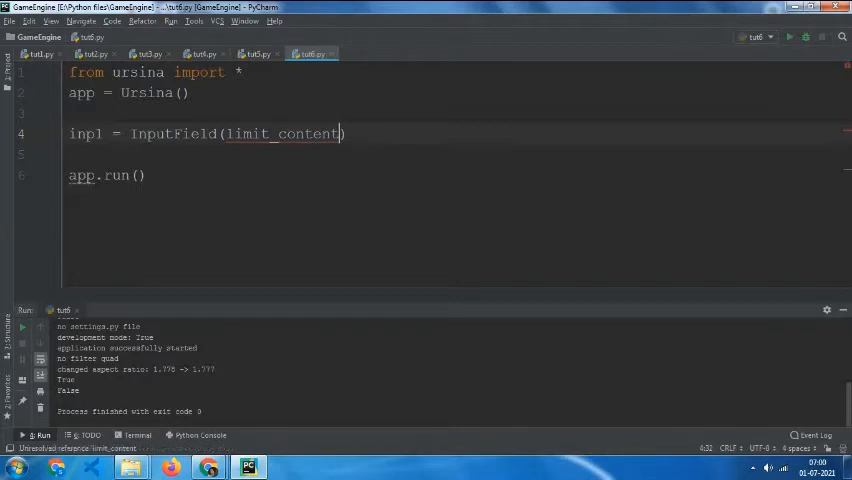
type("_to")
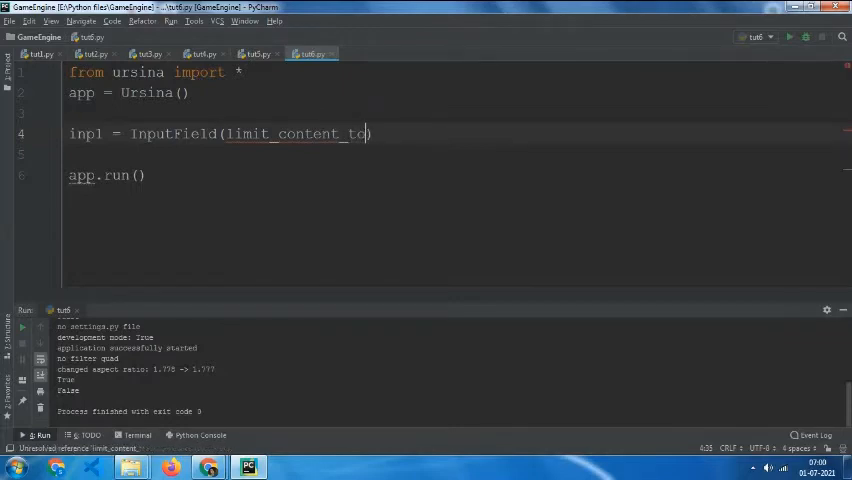
type("='")
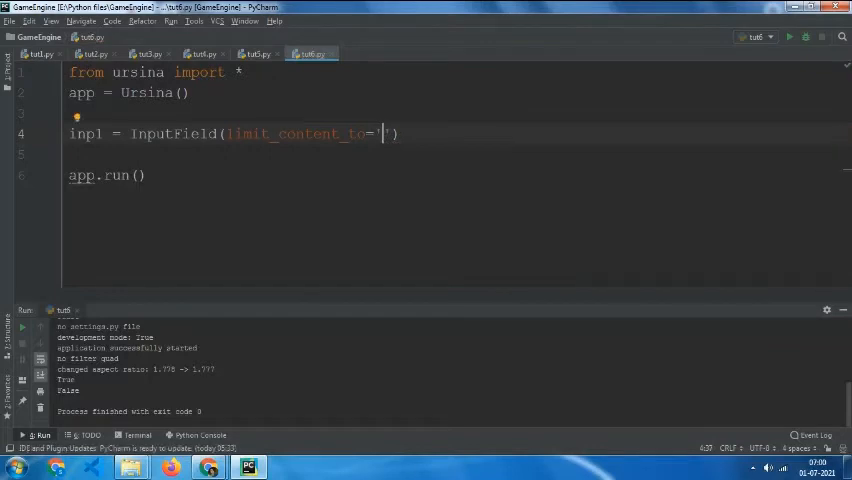
type("1234567")
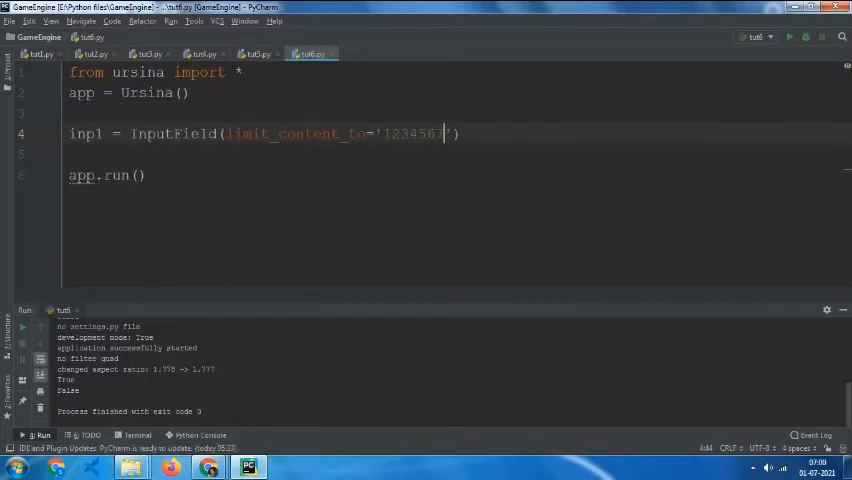
type("890")
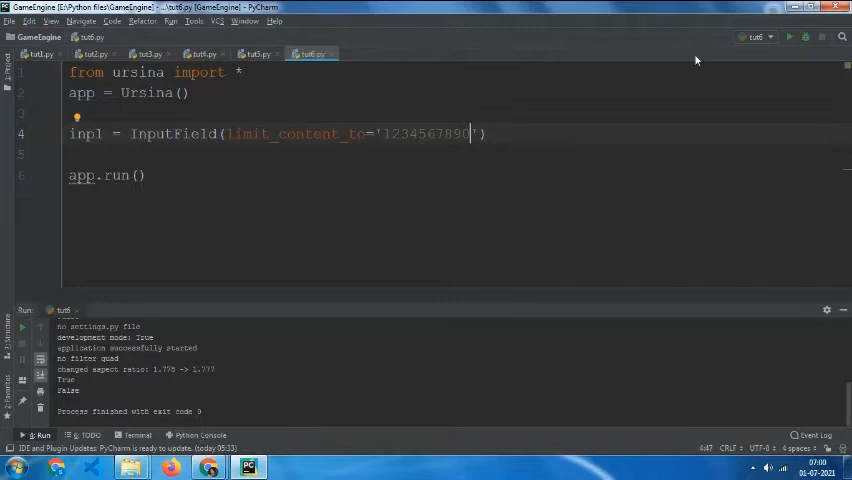
left_click(788, 37)
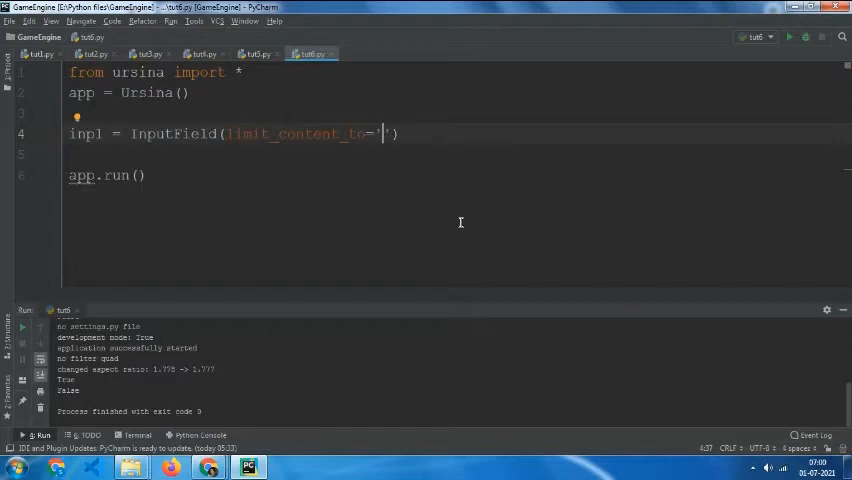
Step: Change the limit_content_to string to 'asdf'
type("p")
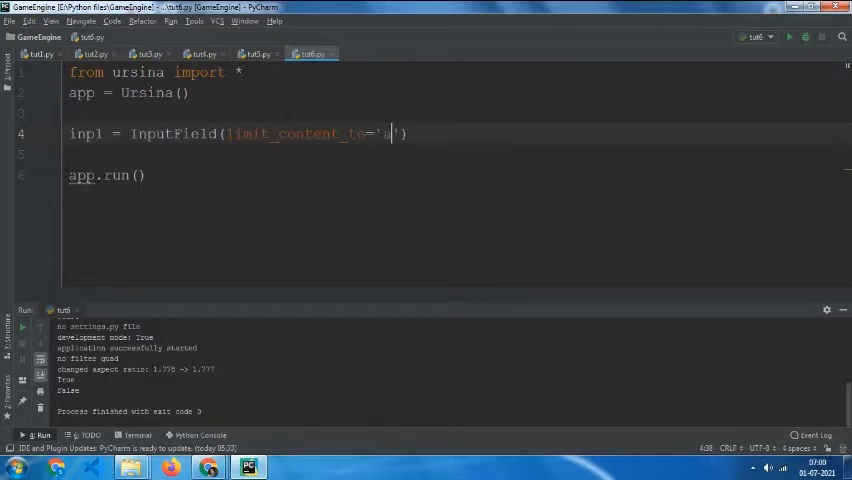
type("asdf")
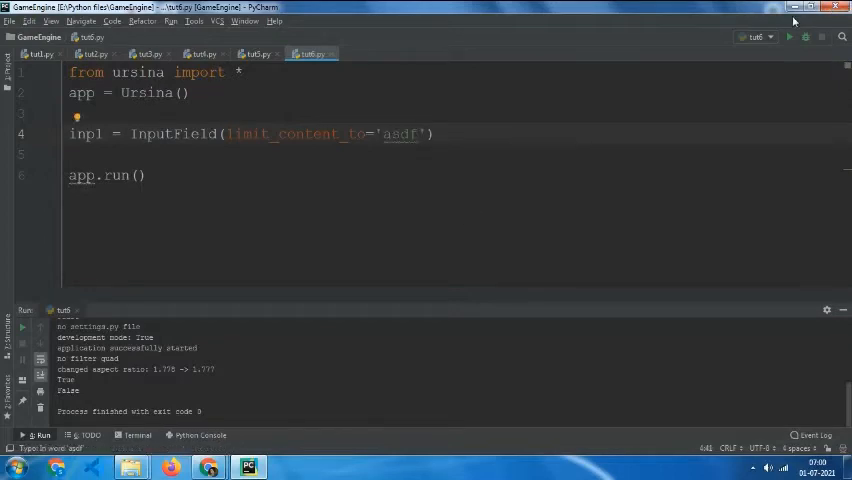
Step: Run the script, enter 'afd', 'sf', 'sdadf' into the field, then close the window
left_click(789, 37)
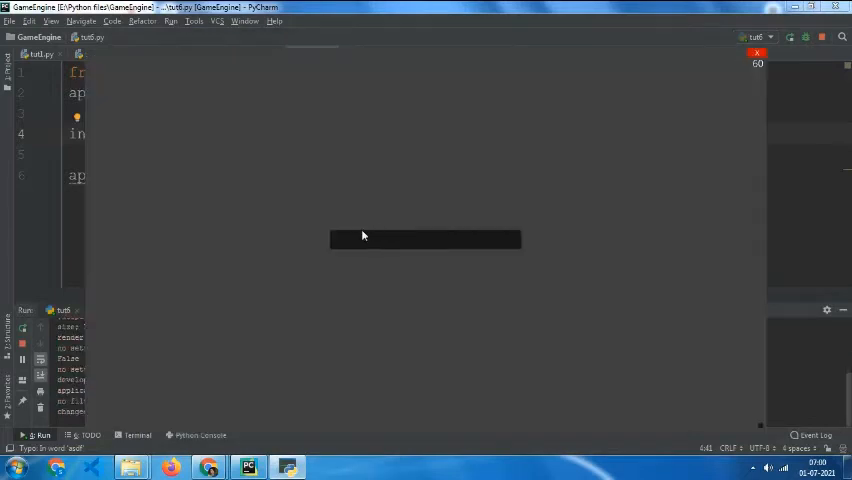
type("afd")
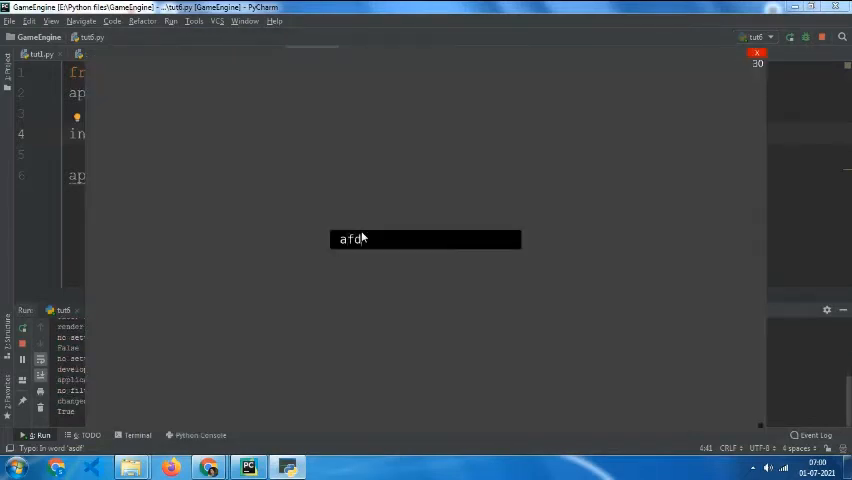
type("sf")
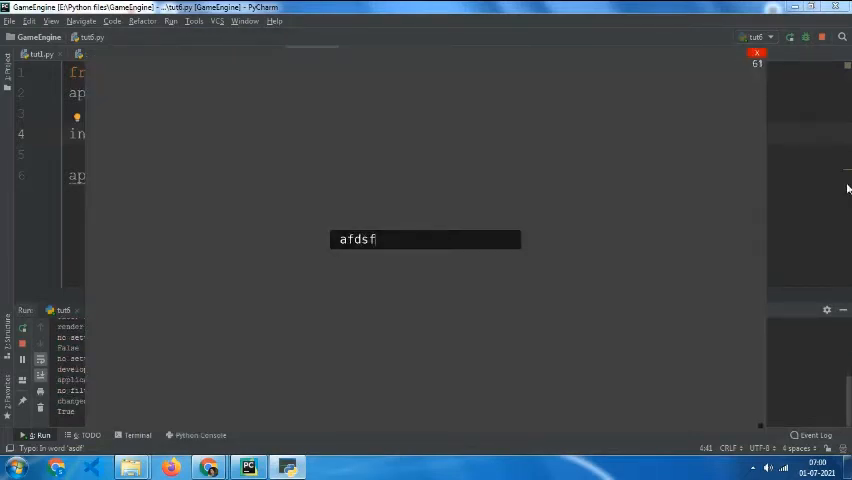
type("sdadf")
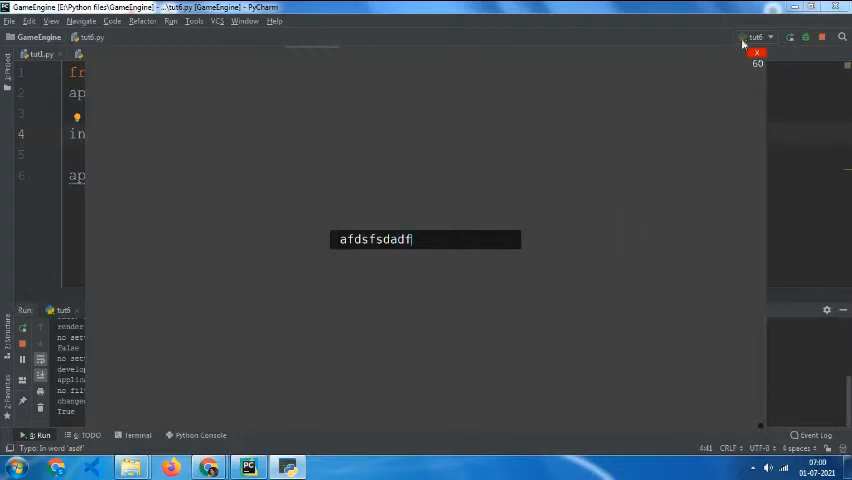
left_click(757, 52)
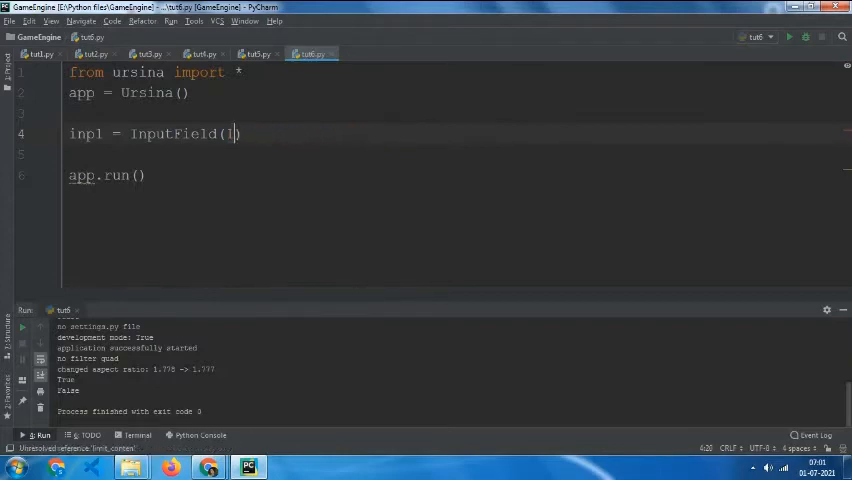
Step: Add text_color=color.gold to the InputField and run the script
type("text_colo")
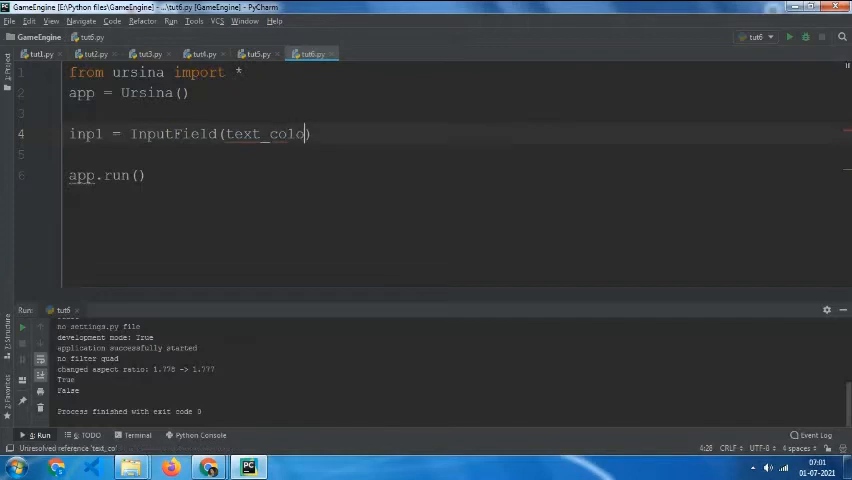
type("r=colo")
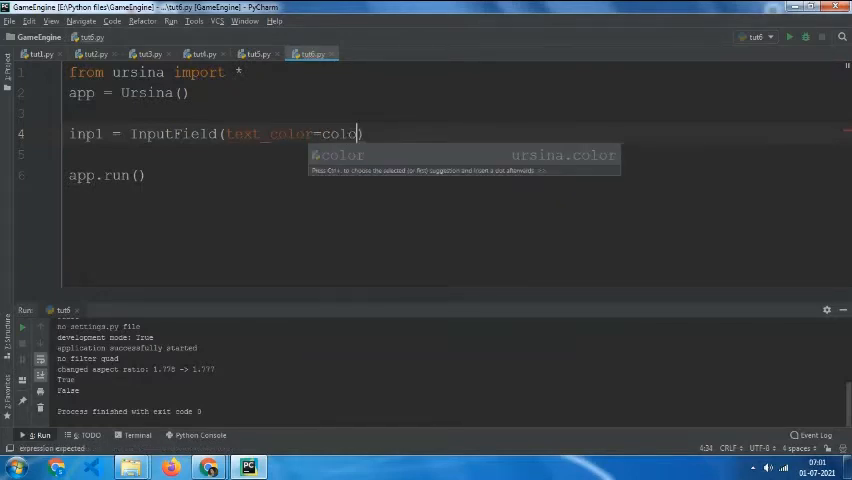
type(".gold")
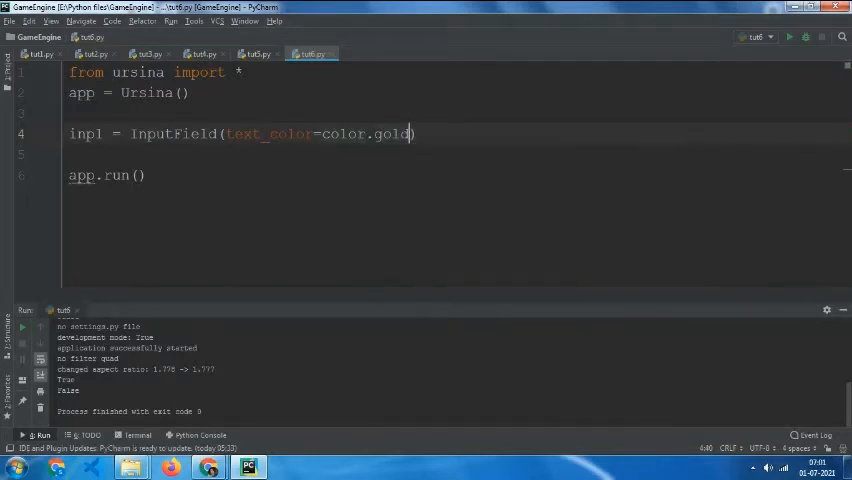
left_click(789, 37)
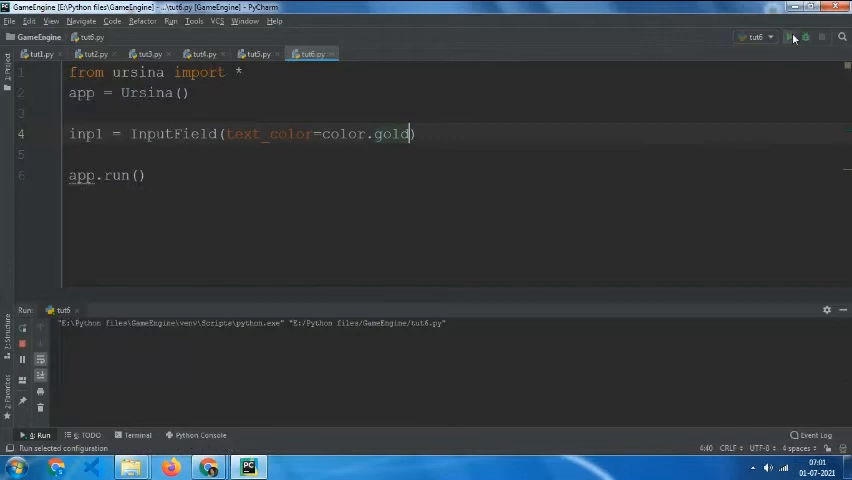
Step: Enter 'aaaaaaaaaaaa' in the gold-text field, then delete the text_color argument
left_click(789, 37)
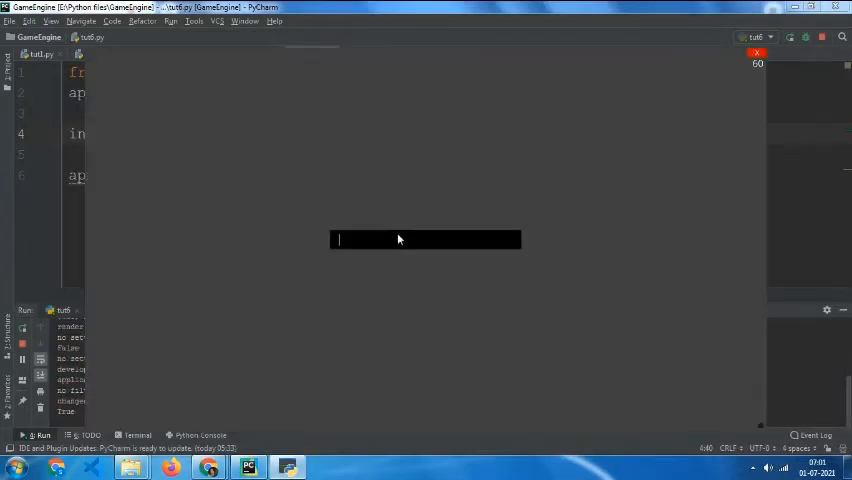
type("aaaaaaaaaaaa")
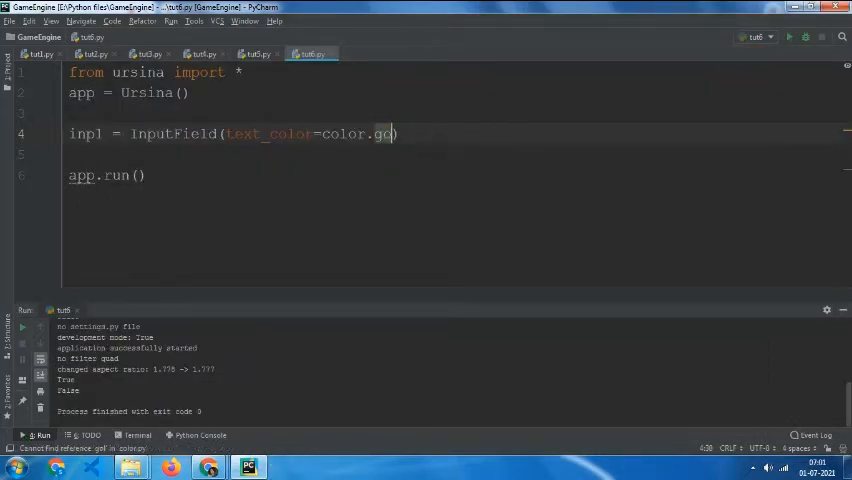
key("BackSpace")
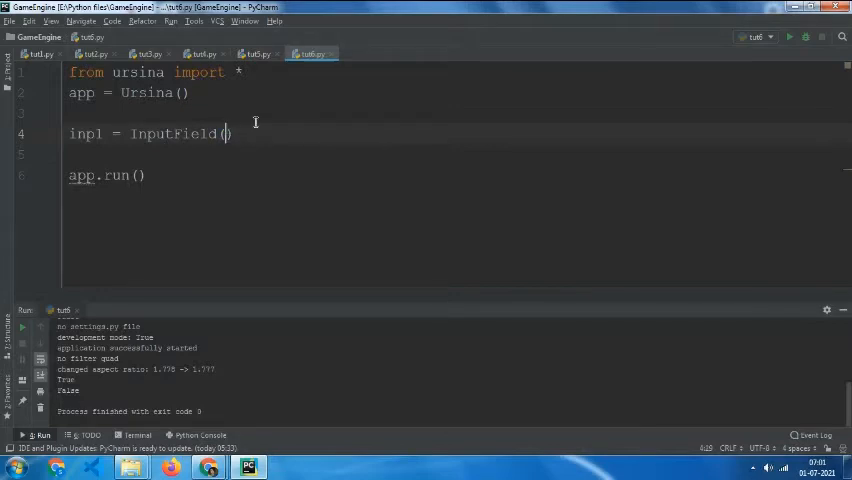
Step: Give the InputField label='Type anything', then return to editing its arguments on line 4
type("label='")
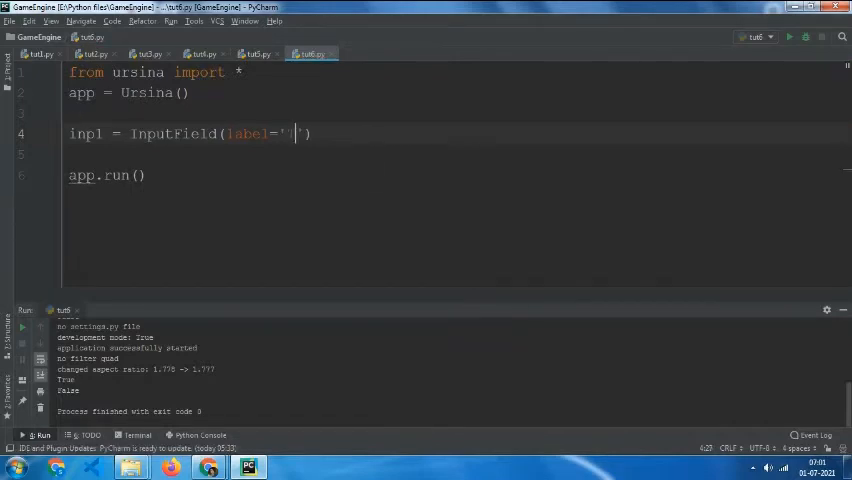
type("Type a")
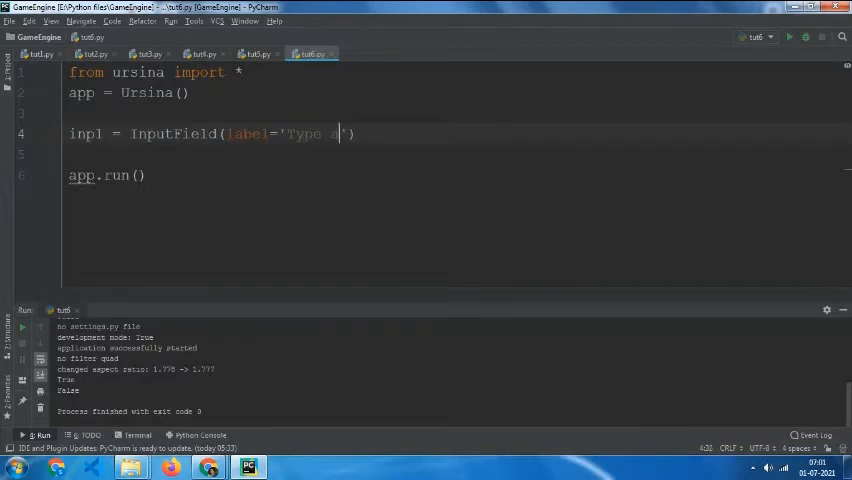
type("ny")
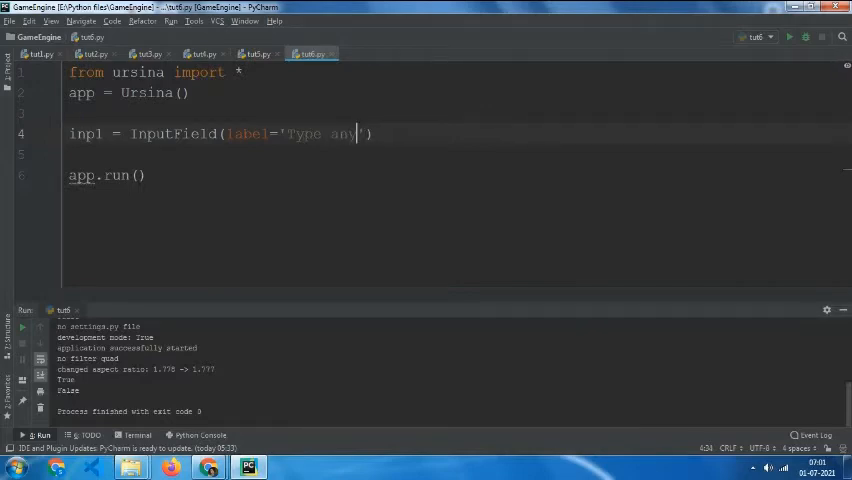
type("thing")
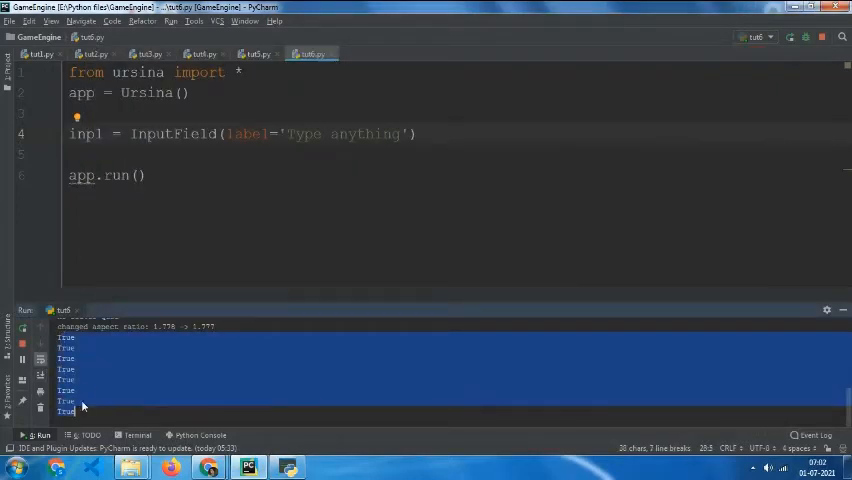
left_click(429, 108)
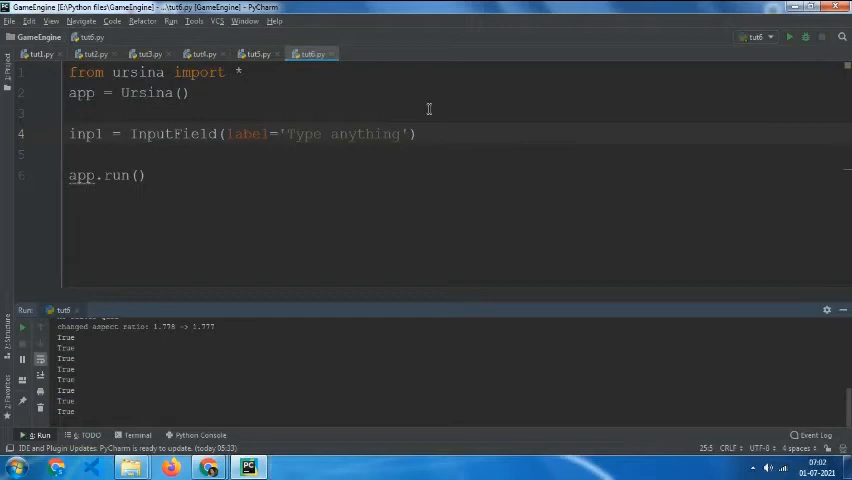
left_click(398, 134)
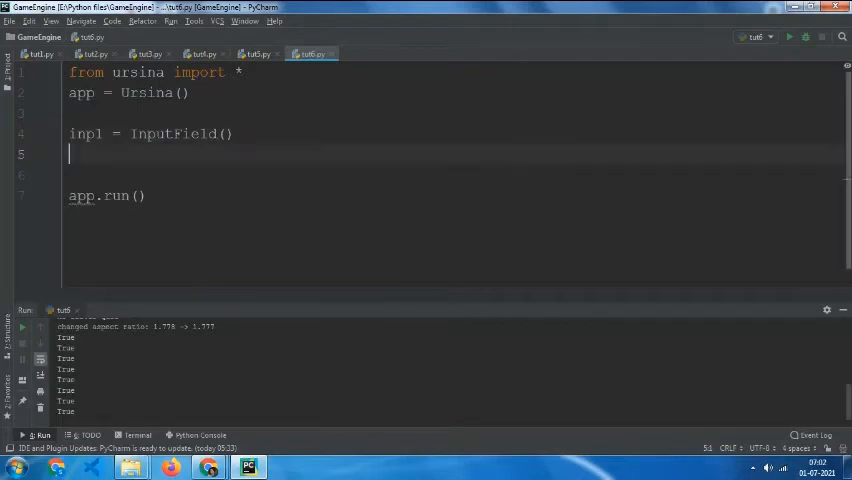
Step: Add the line b1 = Button(scale=.3, y=0.5) below the input field
type("b")
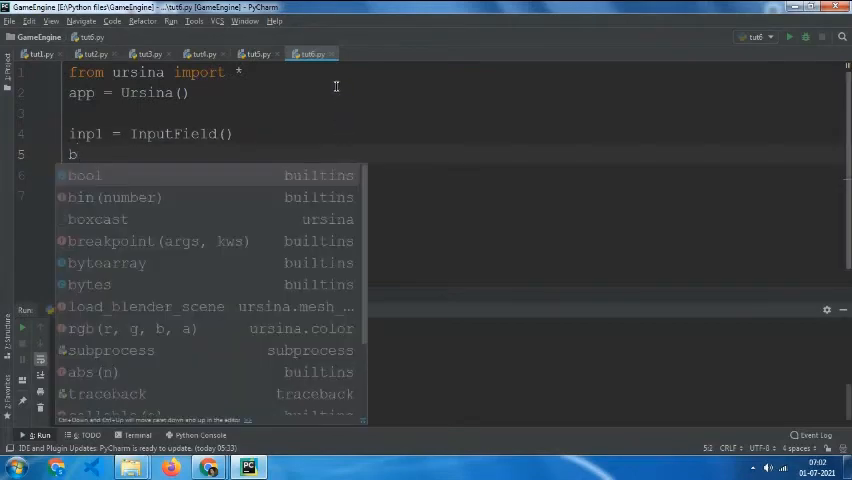
type("1 =")
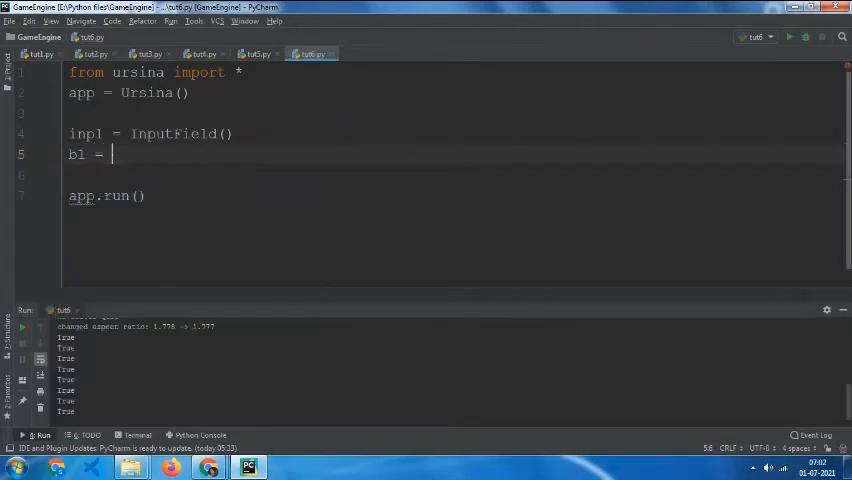
type("Button")
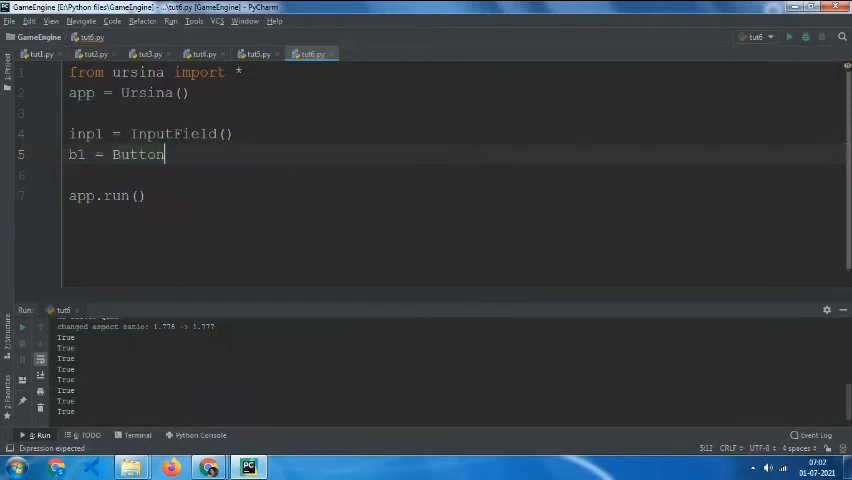
type("()")
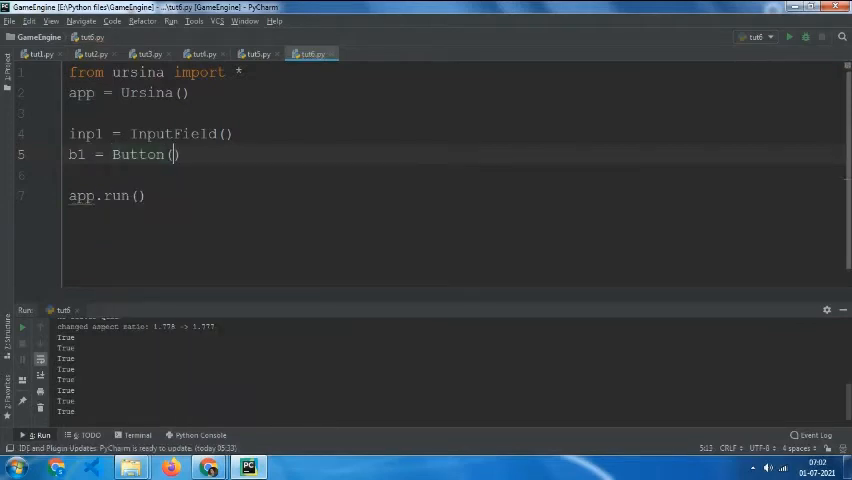
type("scale")
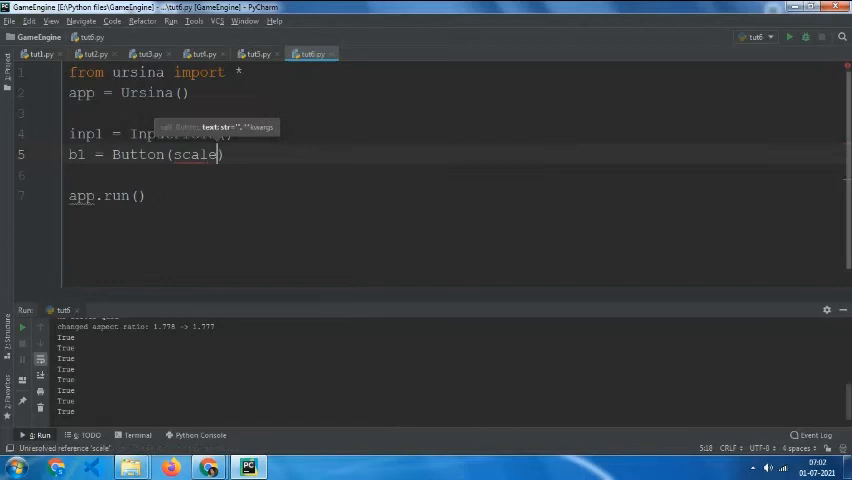
type("=")
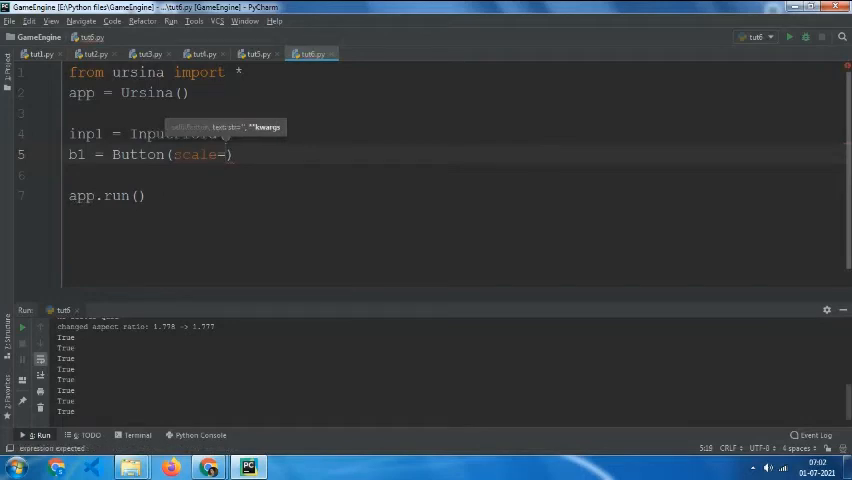
type(".3,")
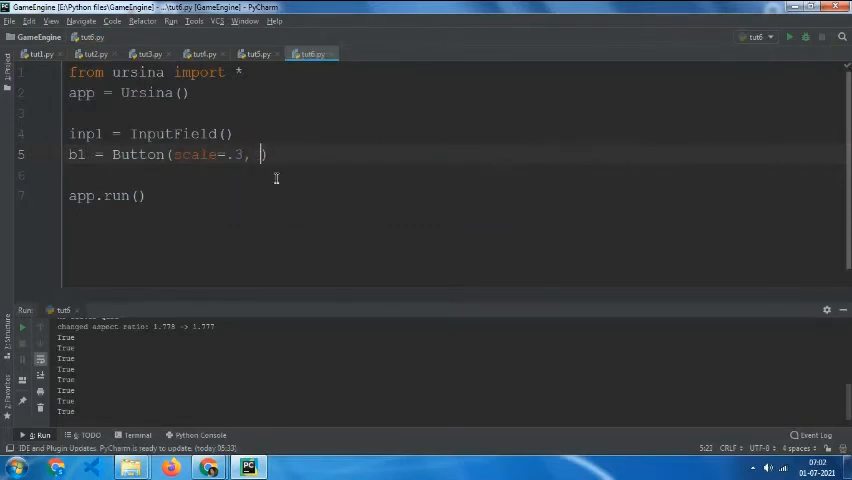
type("position")
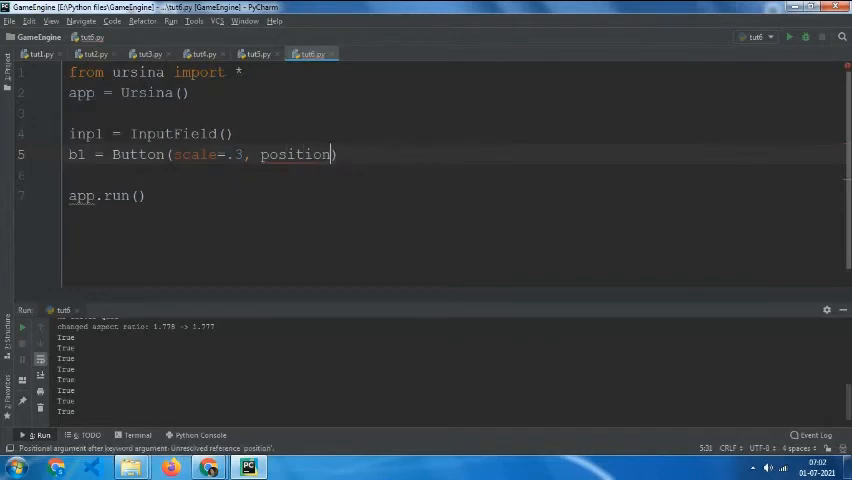
key("Backspace")
type("y=")
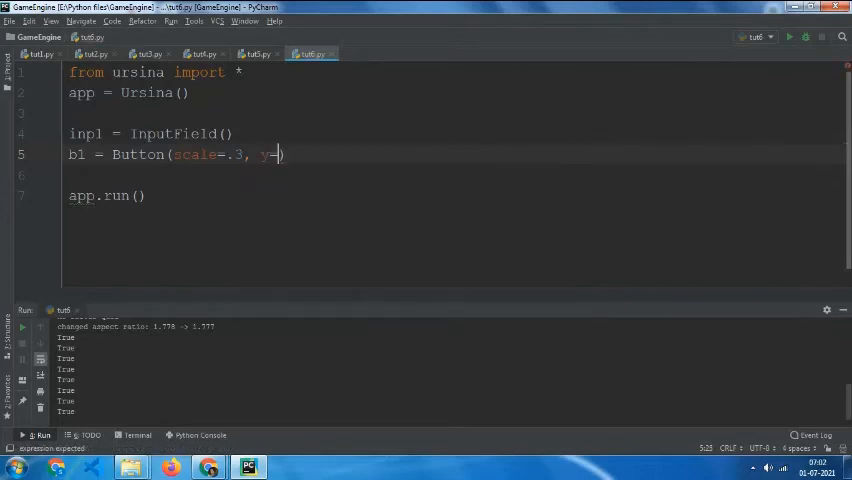
type("0")
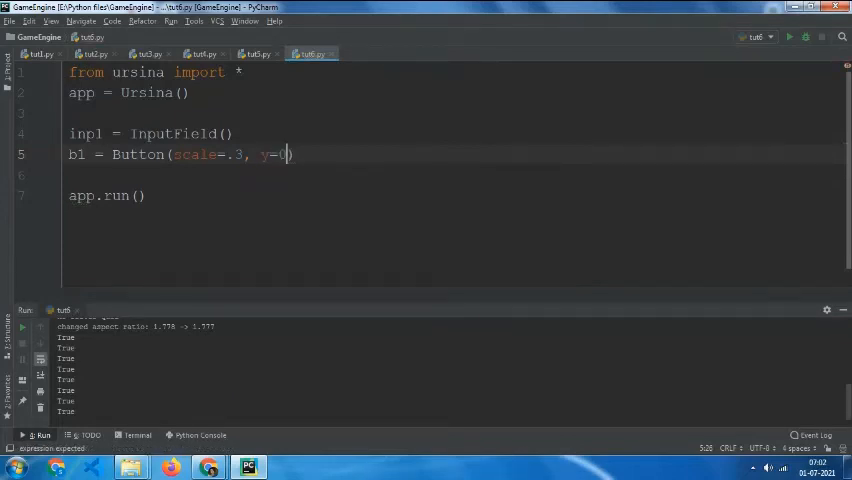
type(".5")
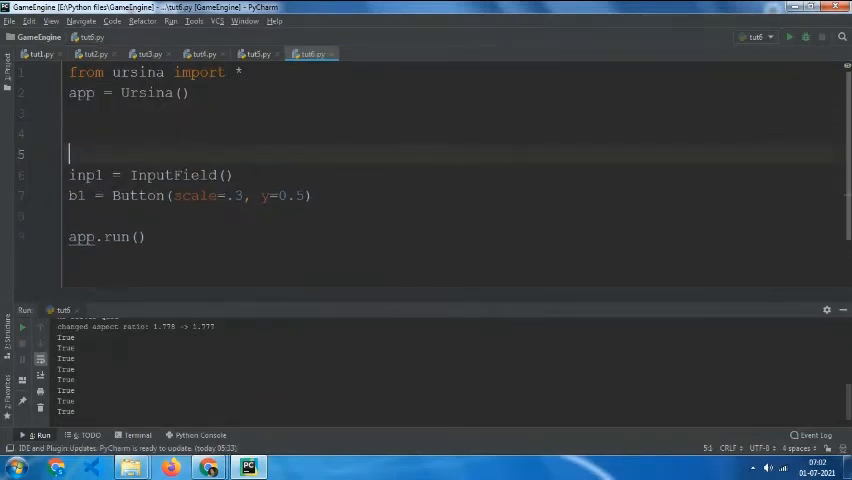
Step: Define Print() using global inp1 to print inp1.text
type("def")
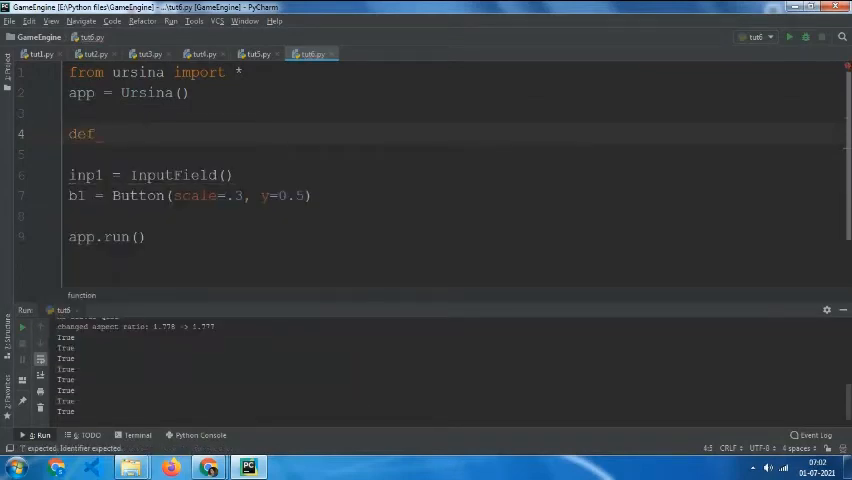
type("Pri")
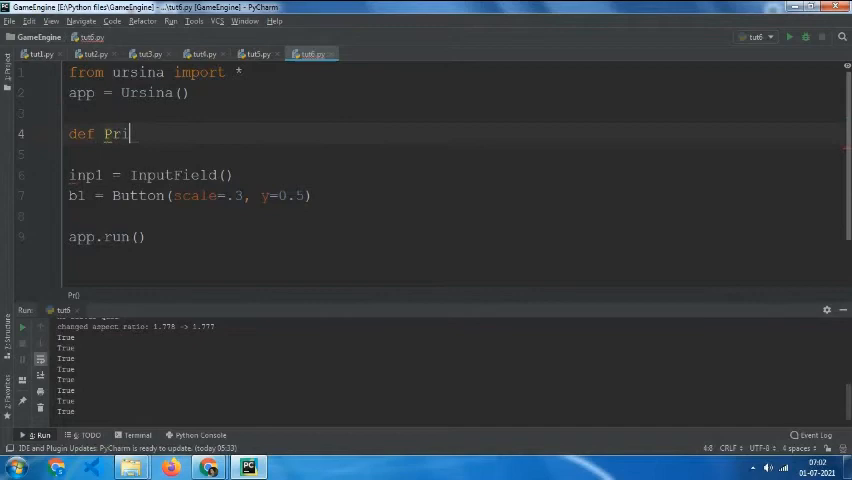
type("nt():")
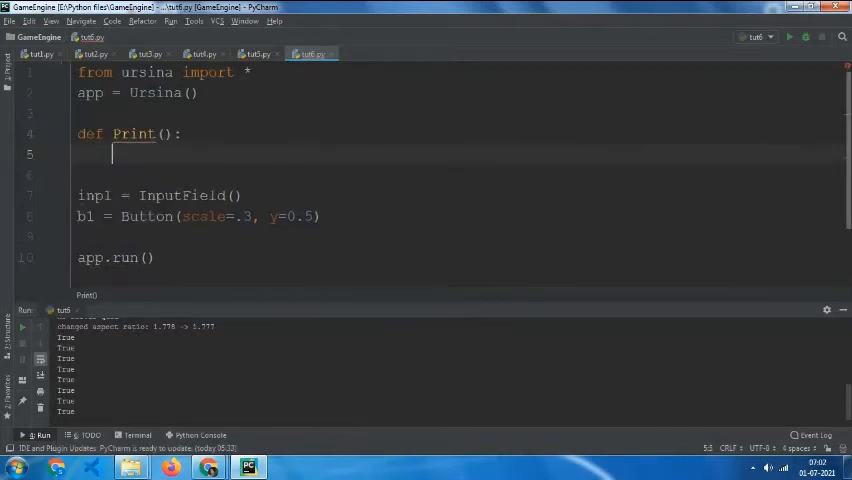
type("global inp1")
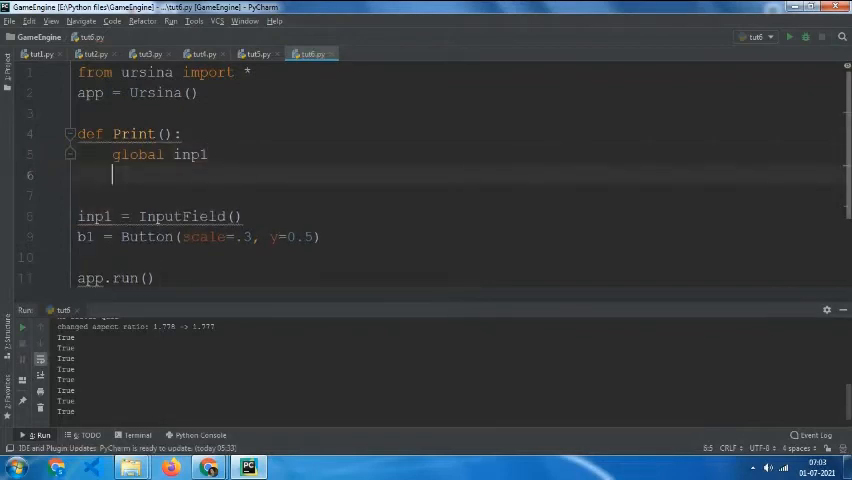
type("print(")
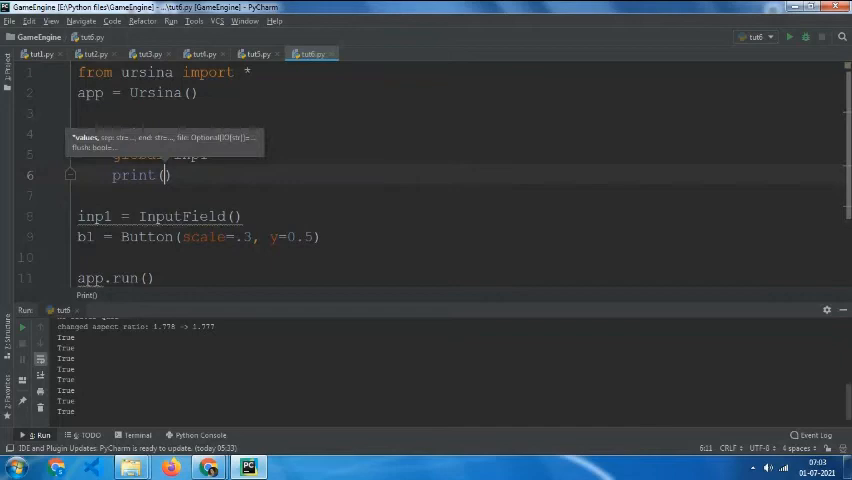
type("inp1.")
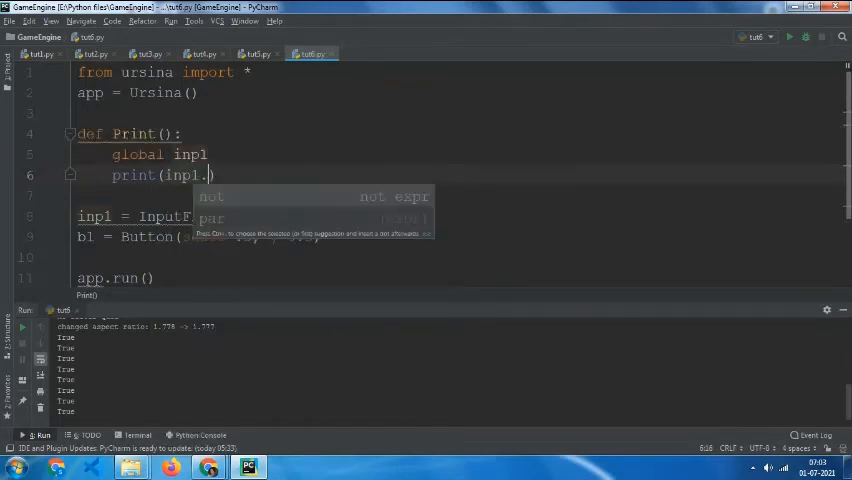
type("text")
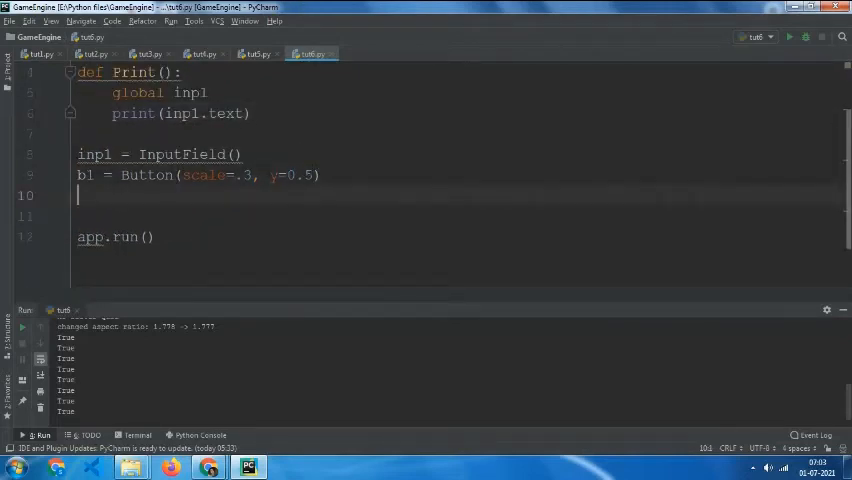
Step: Set b1.on_click = Print and run the script to test the button
type("b1")
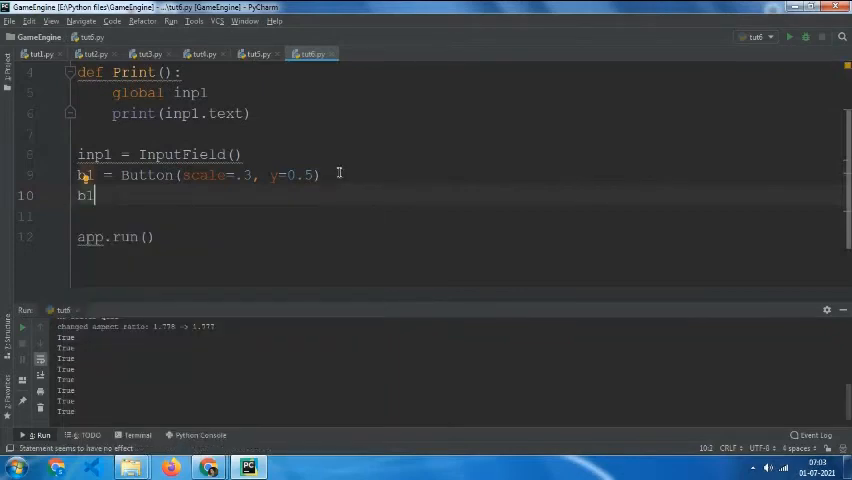
type(".on_click =")
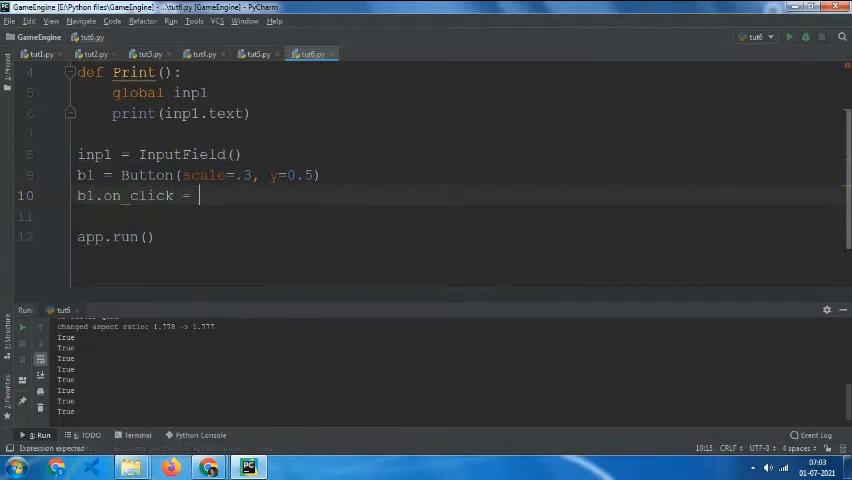
type("Print")
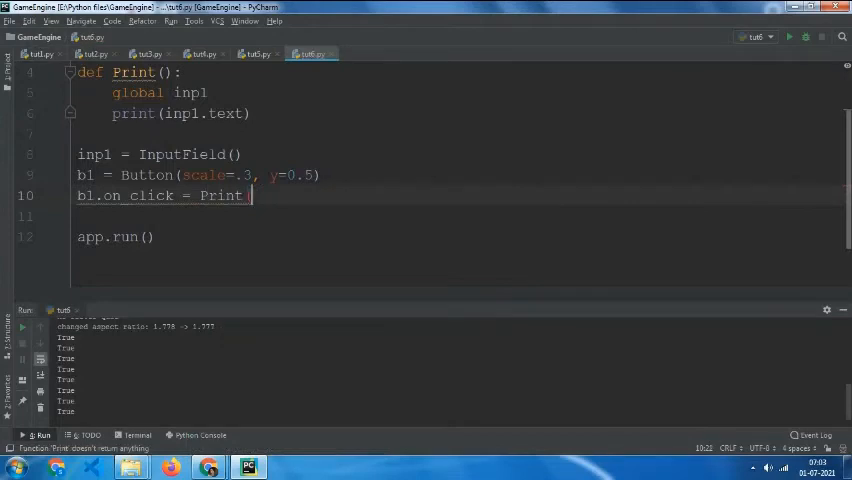
scroll("up", 3)
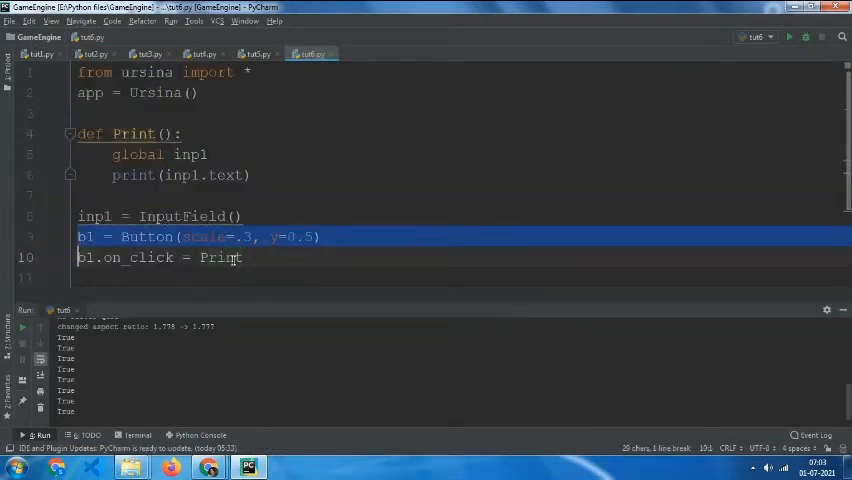
left_click(200, 133)
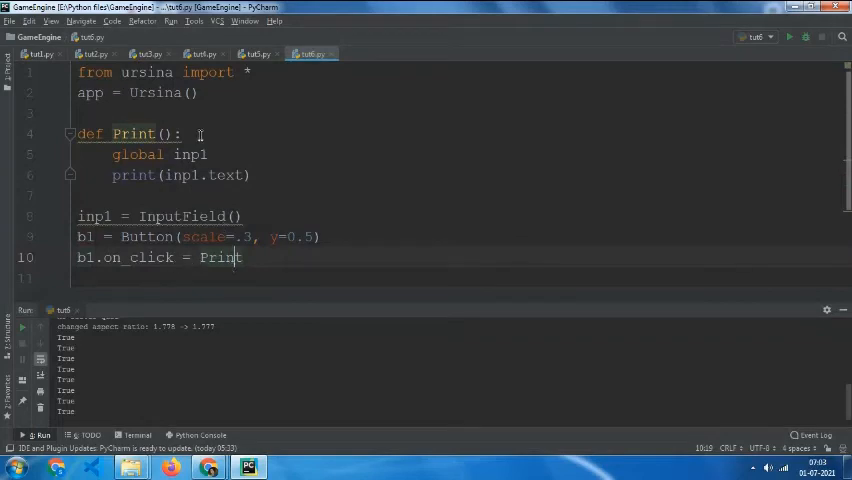
mouse_move(85, 221)
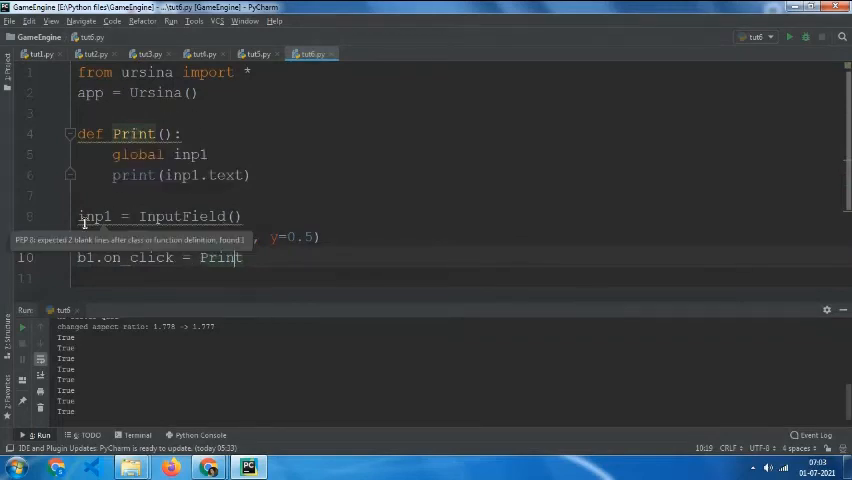
left_click(789, 37)
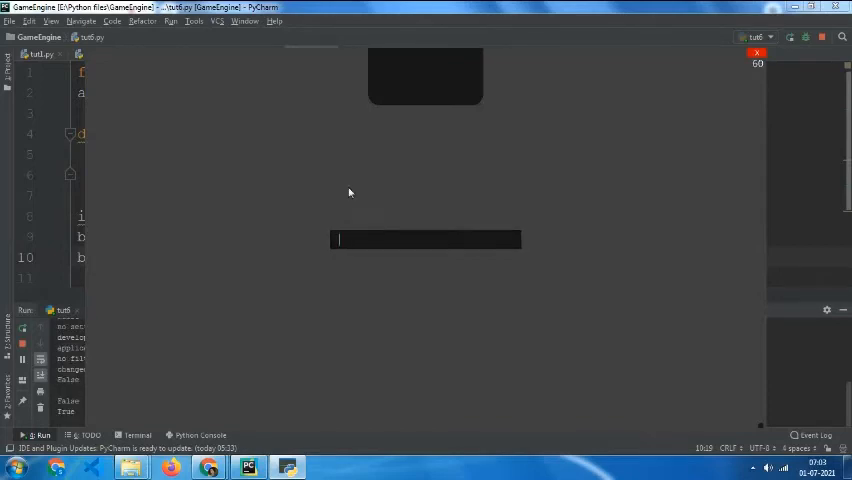
Step: Type 'hello' into the running game's input field so it prints to the console
type("hello")
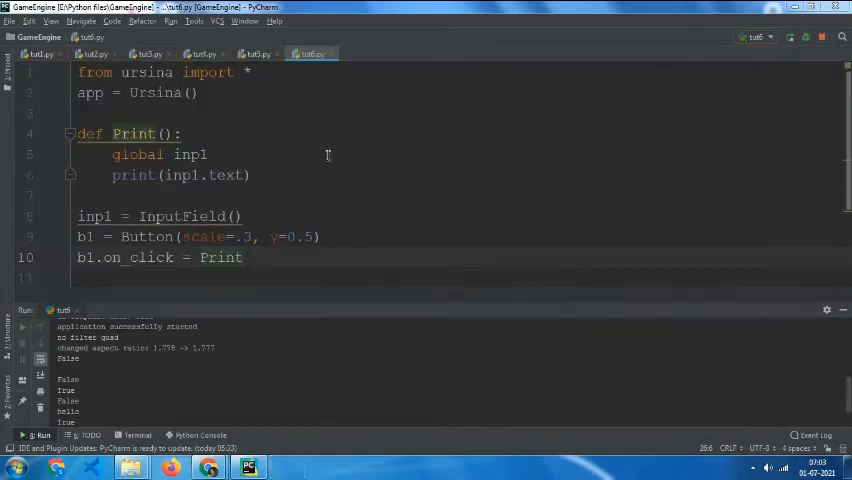
Step: Add hide_content=True as the InputField call's argument
left_click(237, 216)
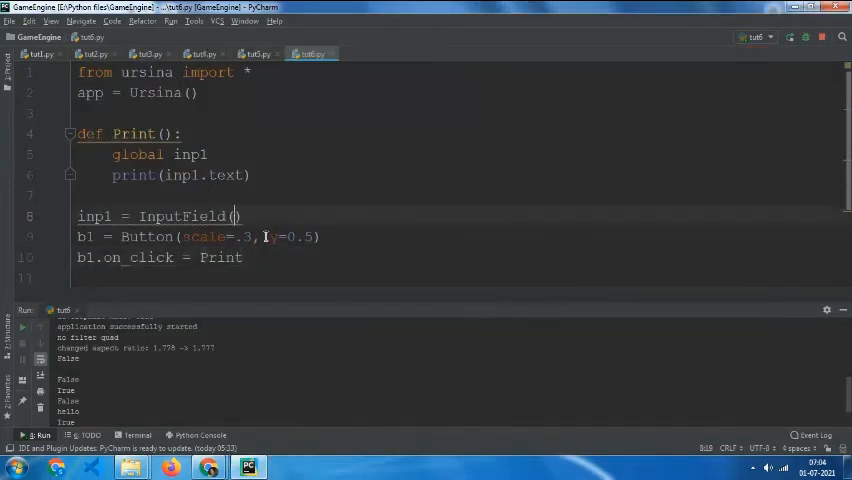
type("hi")
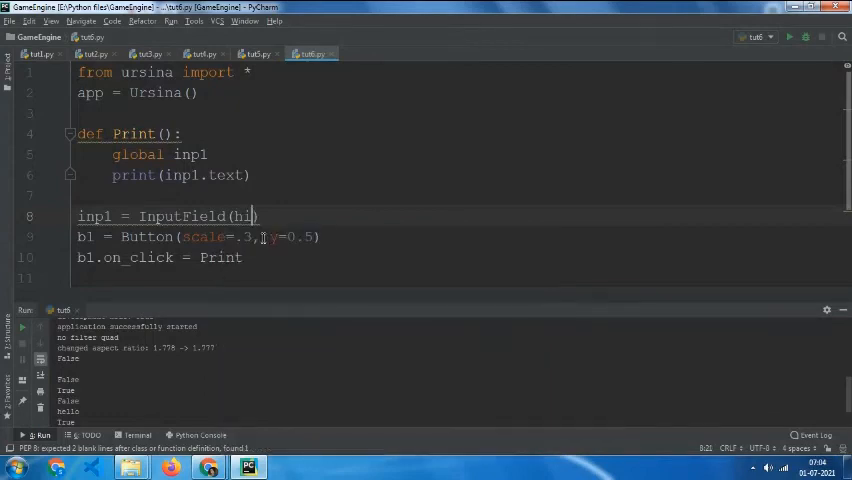
type("hide")
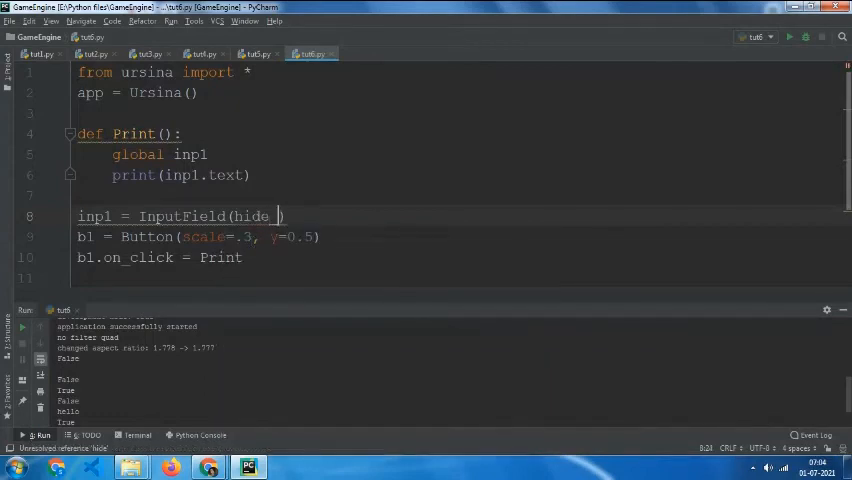
type("content")
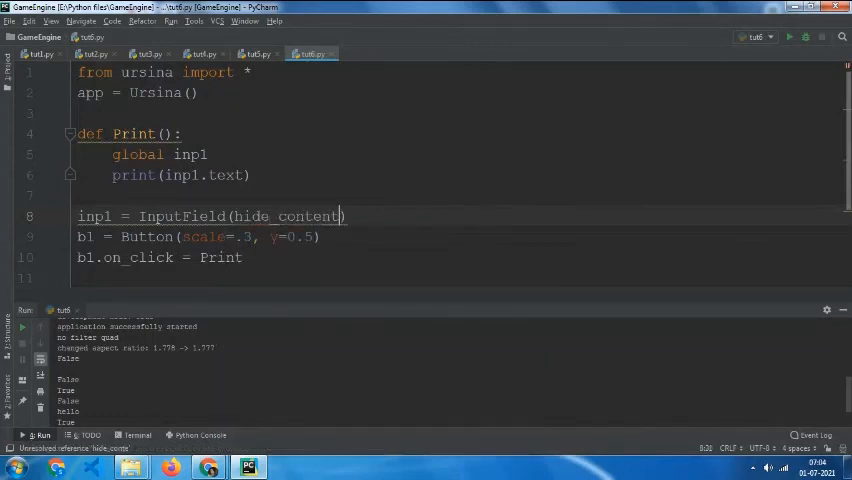
type("=")
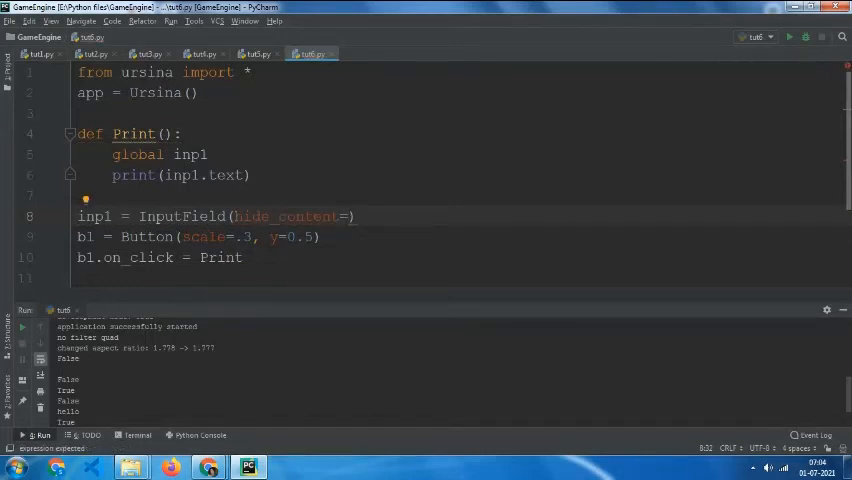
type("True")
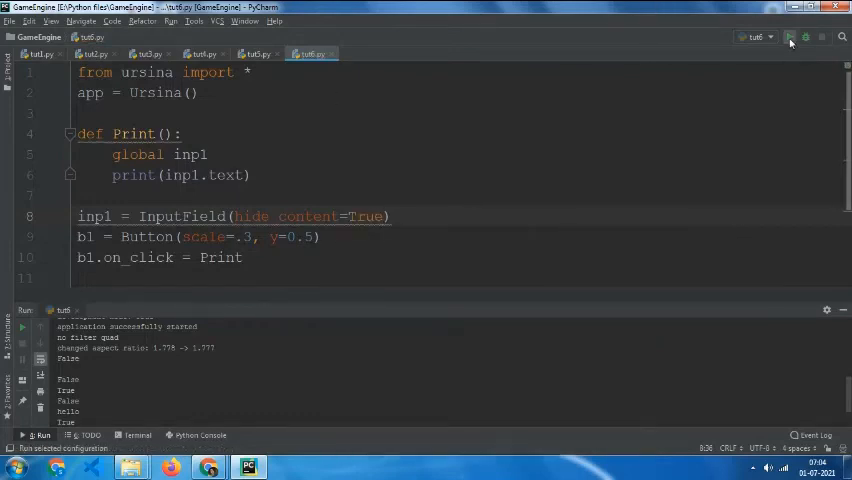
Step: Run the script, confirm typed characters appear as '****', then stop the run
left_click(791, 37)
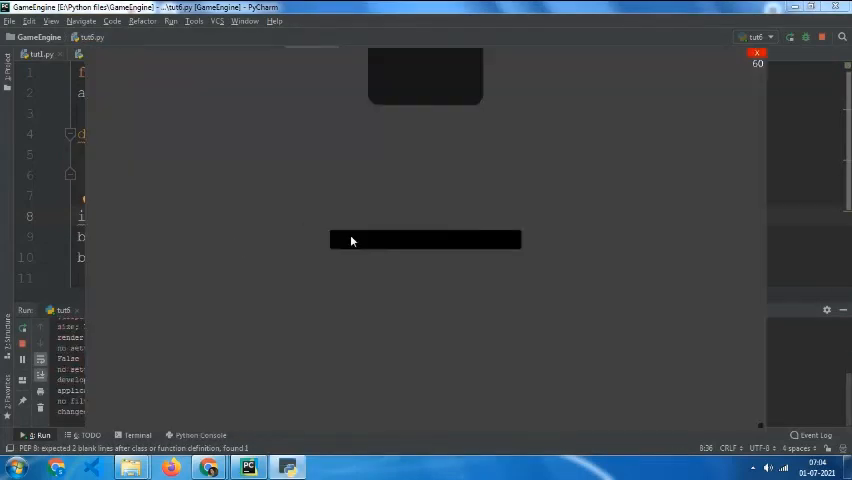
type("****")
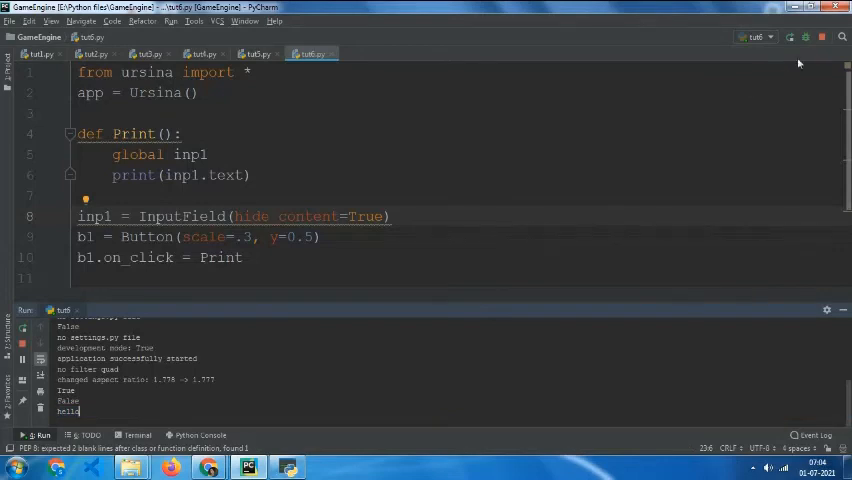
left_click(806, 37)
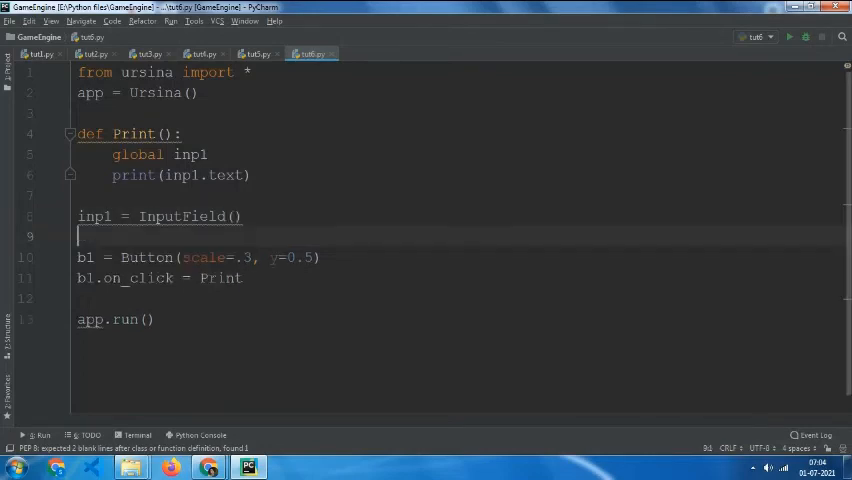
Step: Add inp1.tooltip = Tooltip("Type") on a new line and run the script
type("inp")
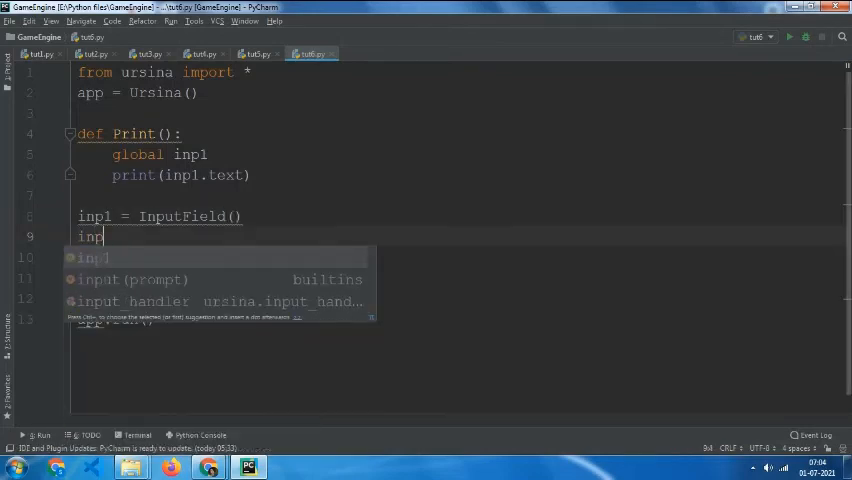
type(".tooltip")
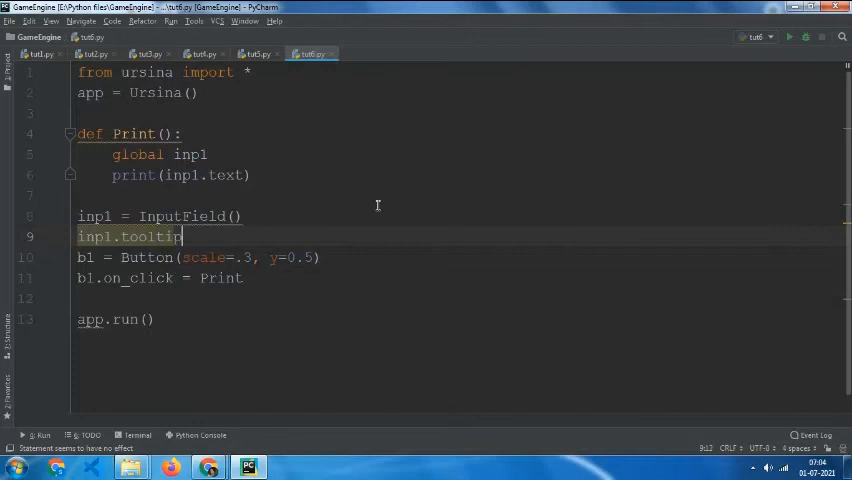
type("=")
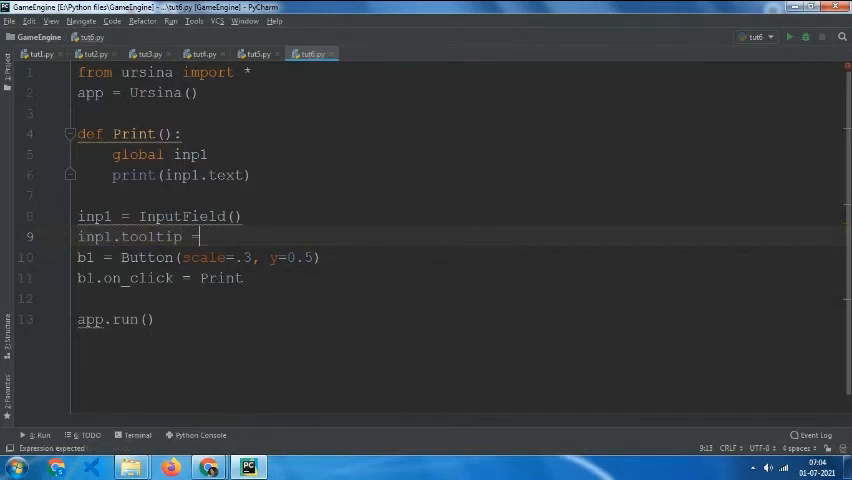
type("_Tooltip")
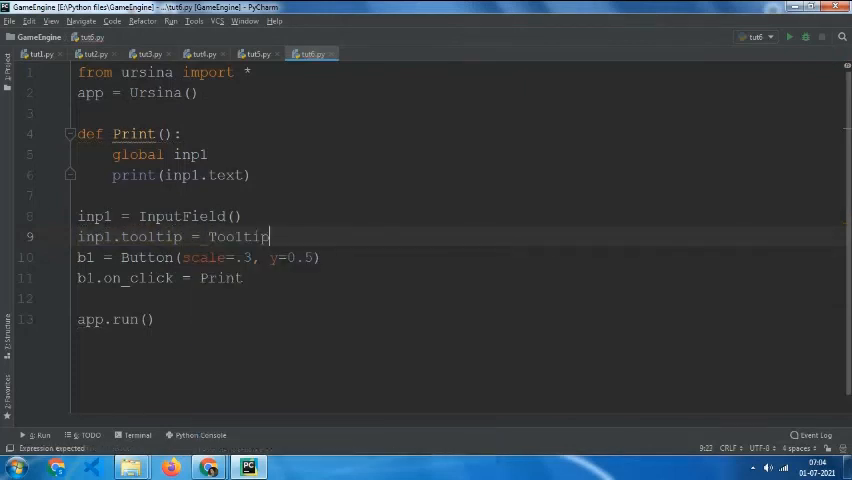
type("()")
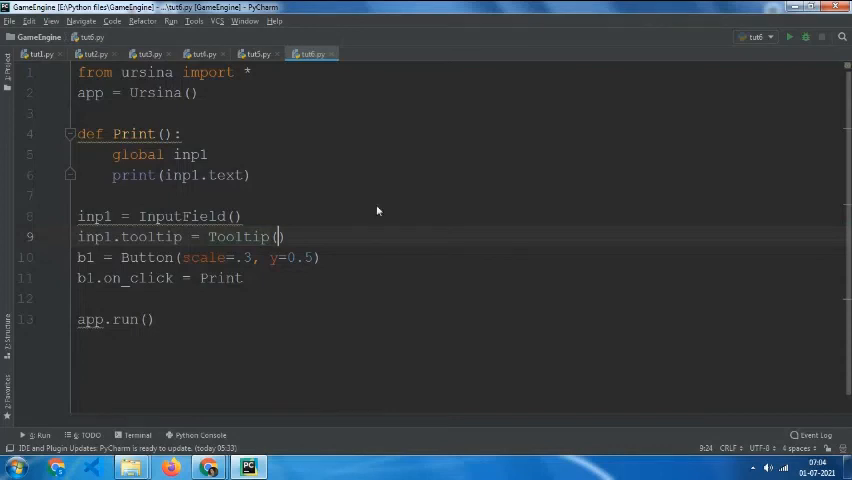
type("\"")
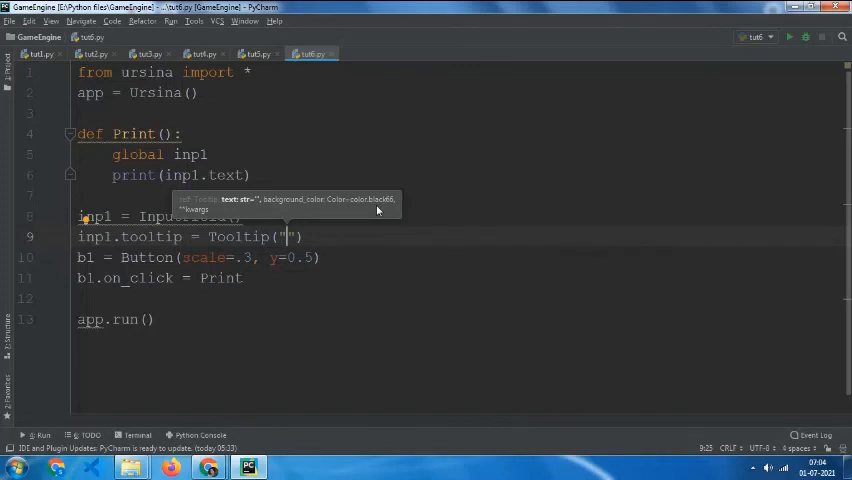
type("Type")
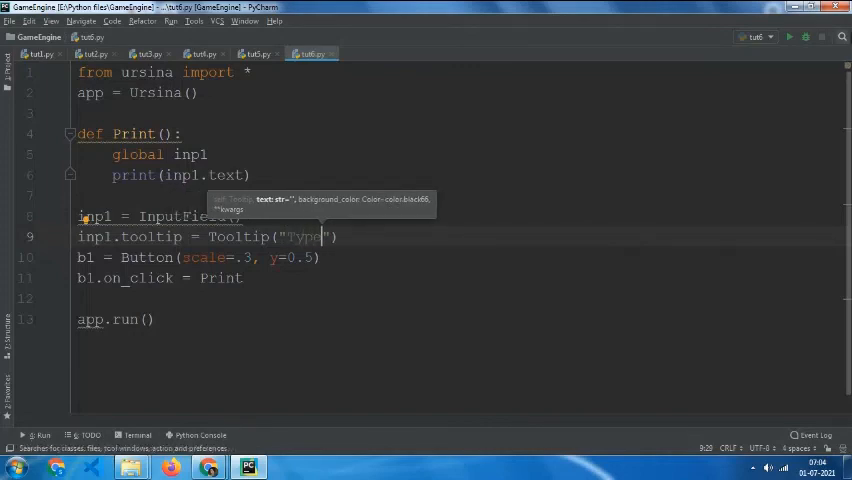
left_click(789, 37)
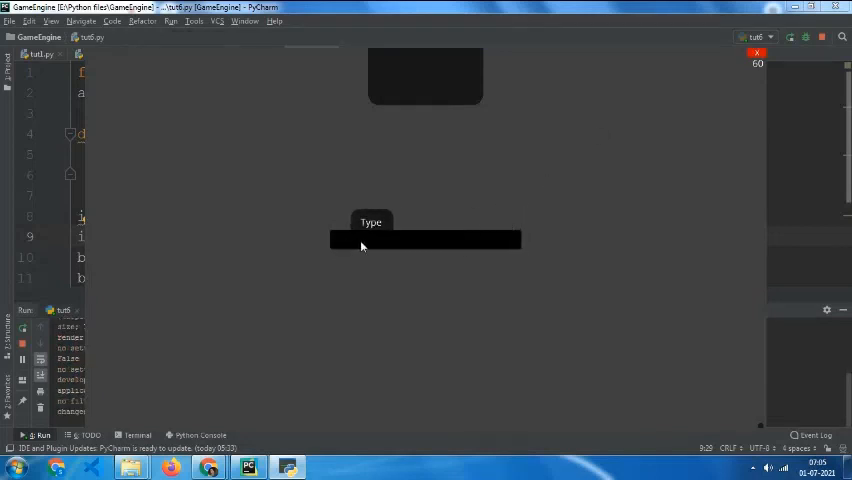
mouse_move(504, 206)
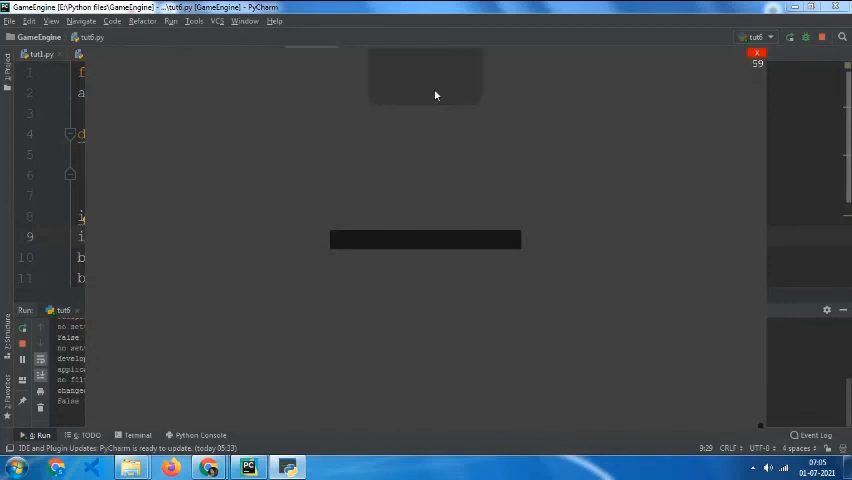
Step: Type 'dddddddddddd' into the game's input field to test text entry
type("ddd")
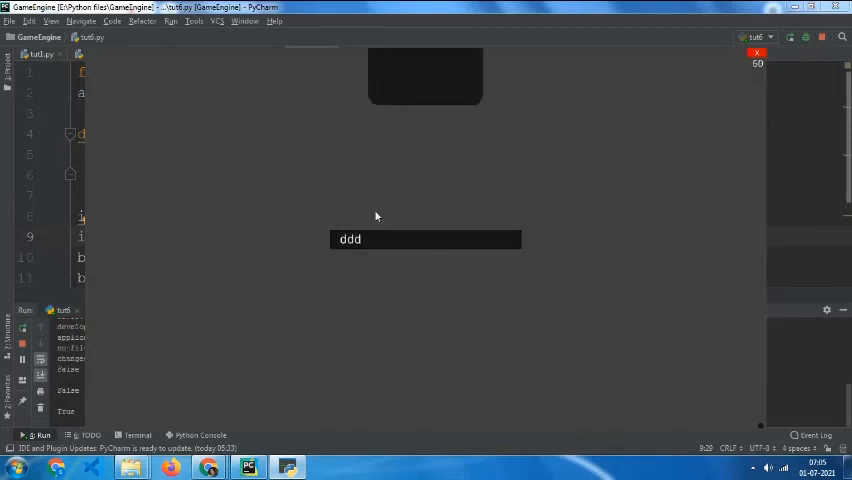
type("ddddddddd")
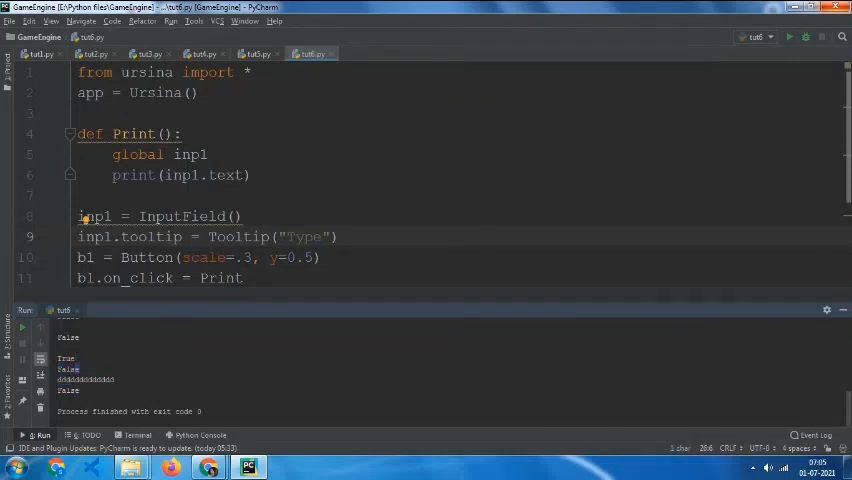
Step: Rerun the script and focus the game window showing the input field and button
left_click(789, 37)
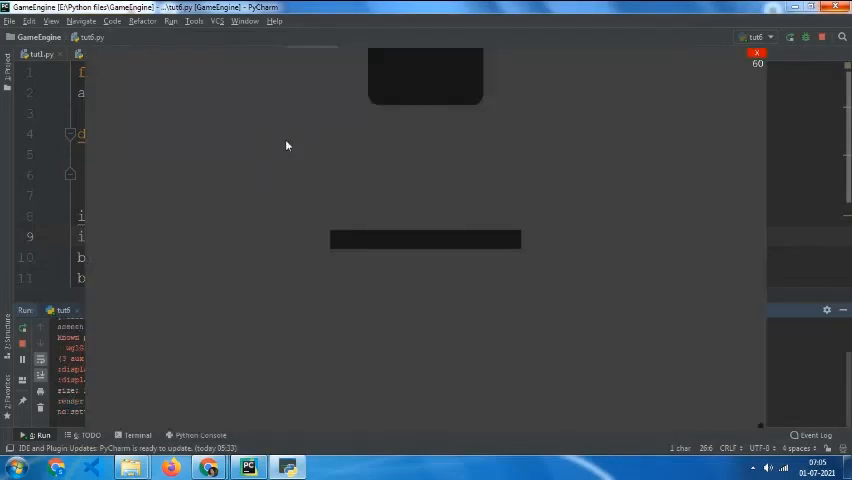
left_click(425, 240)
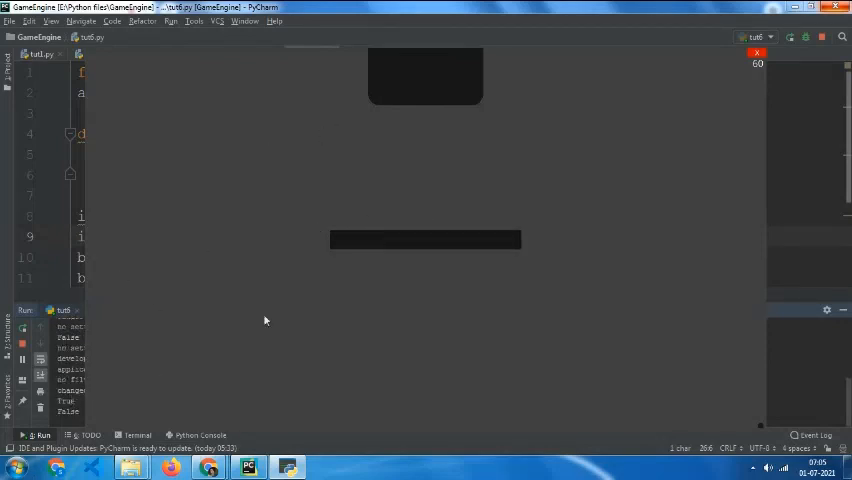
mouse_move(376, 244)
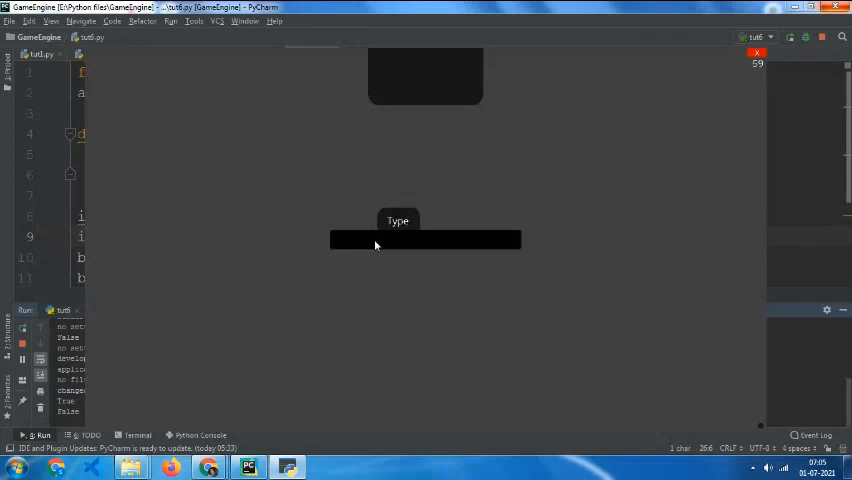